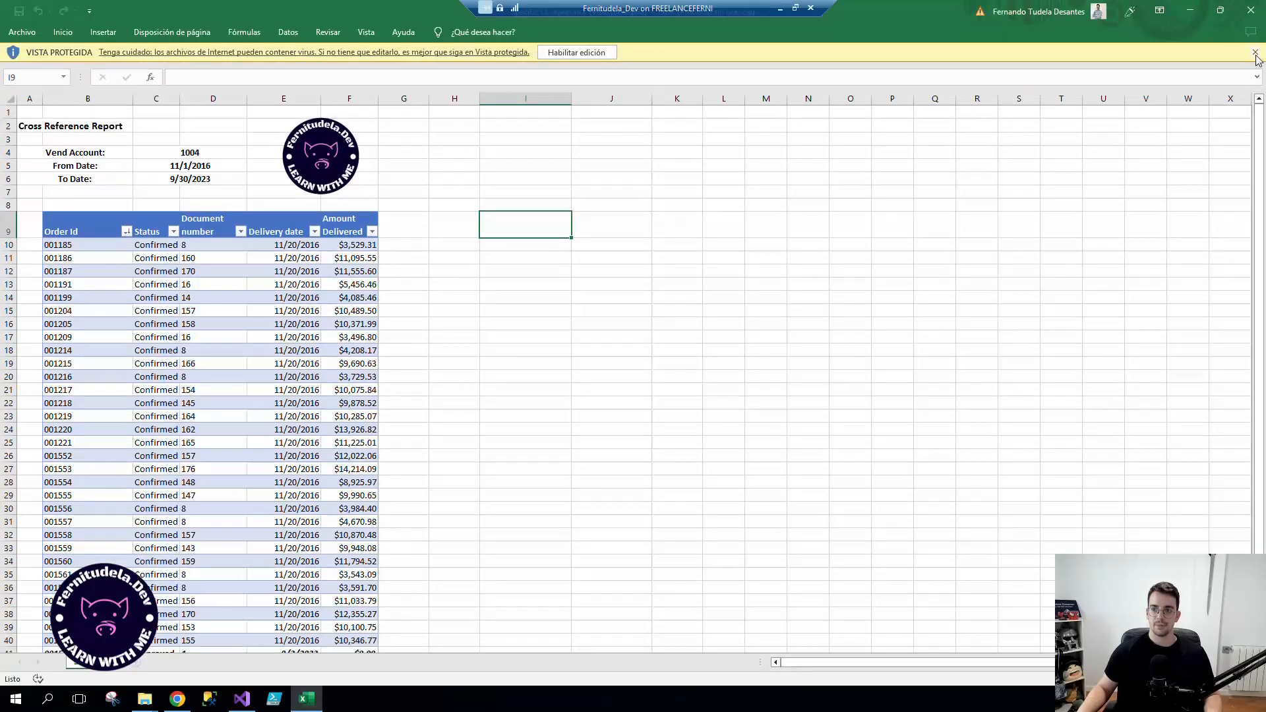
# Close the Protected View bar on the Cross Reference Report workbook to show the order table.
pyautogui.click(1256, 53)
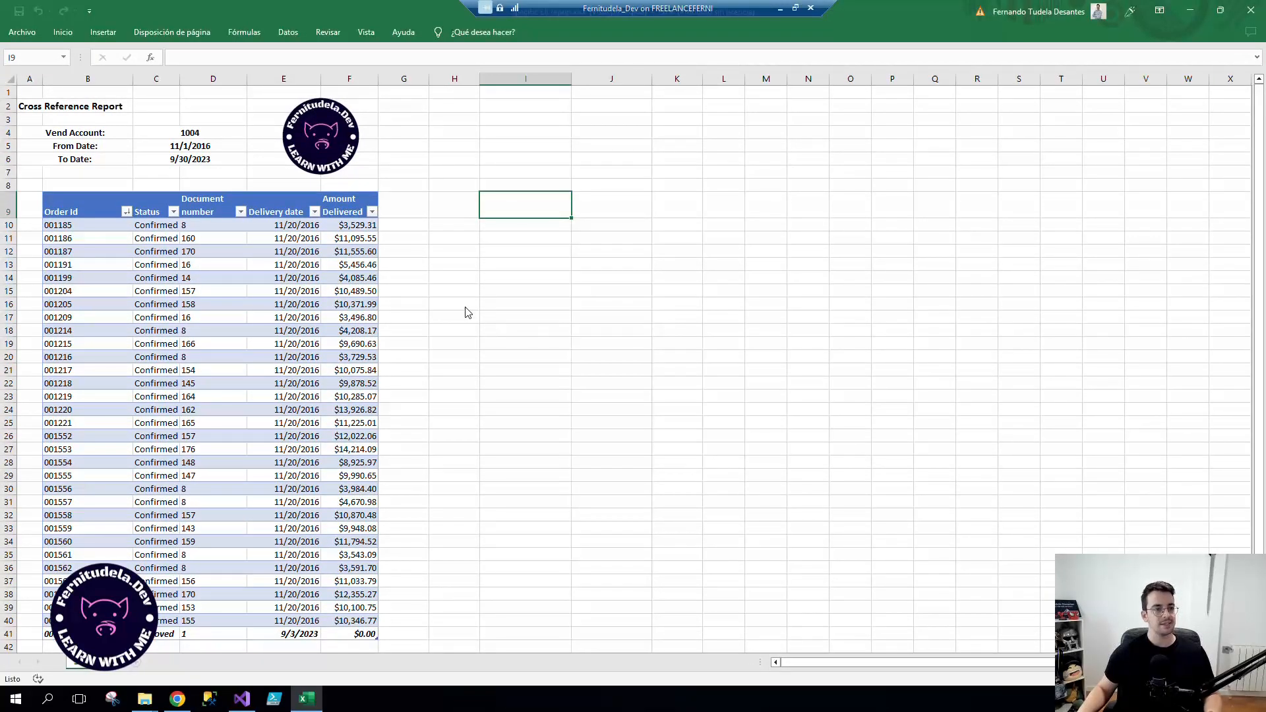
pyautogui.moveTo(531, 306)
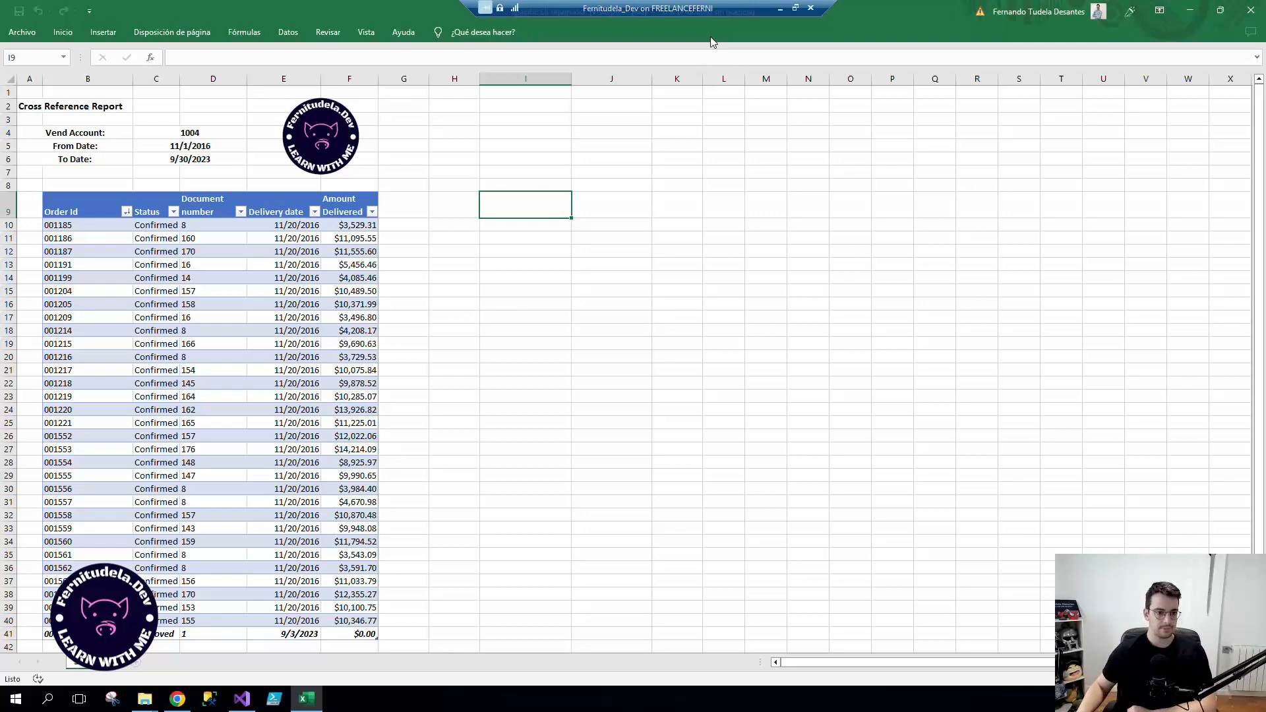
pyautogui.moveTo(546, 449)
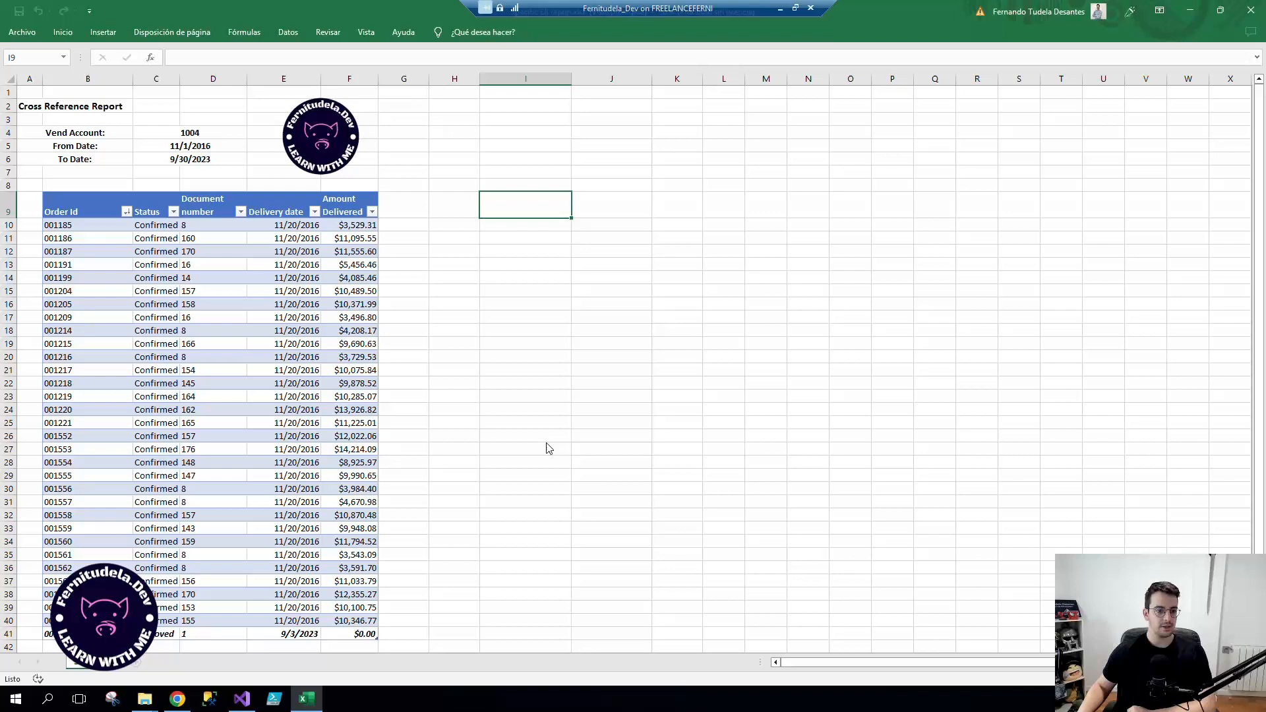
pyautogui.click(524, 436)
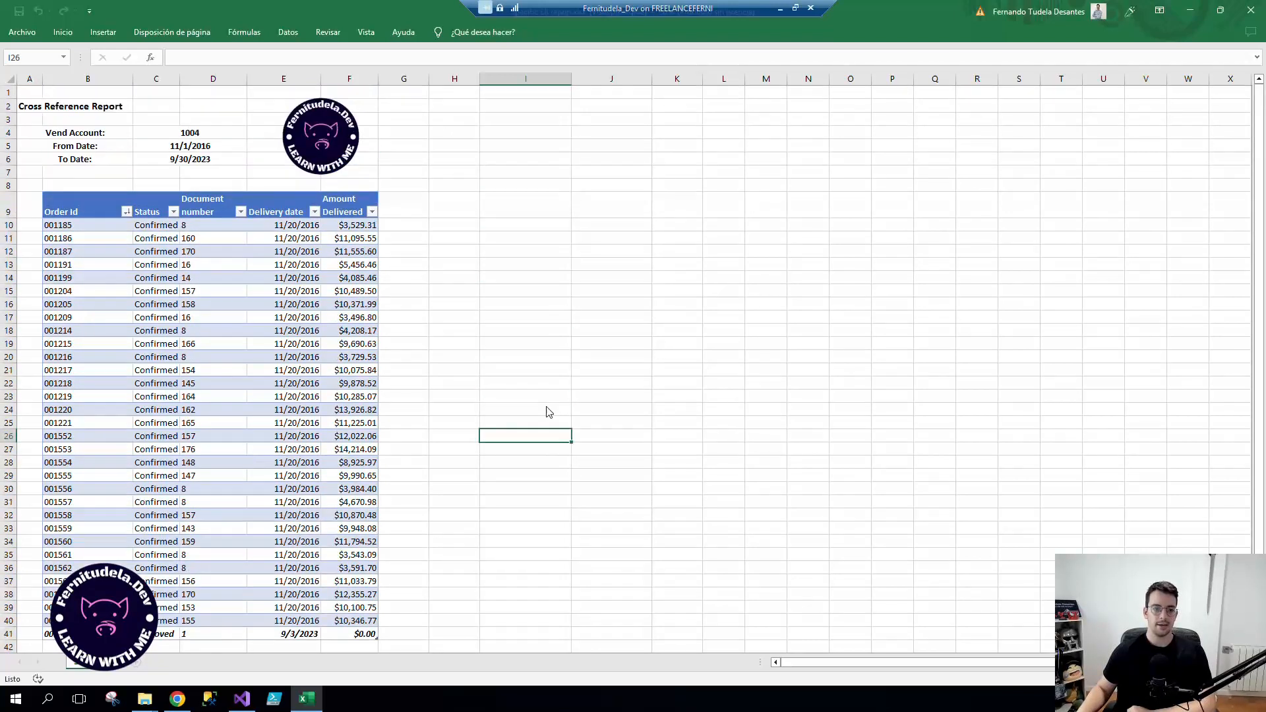
pyautogui.moveTo(585, 371)
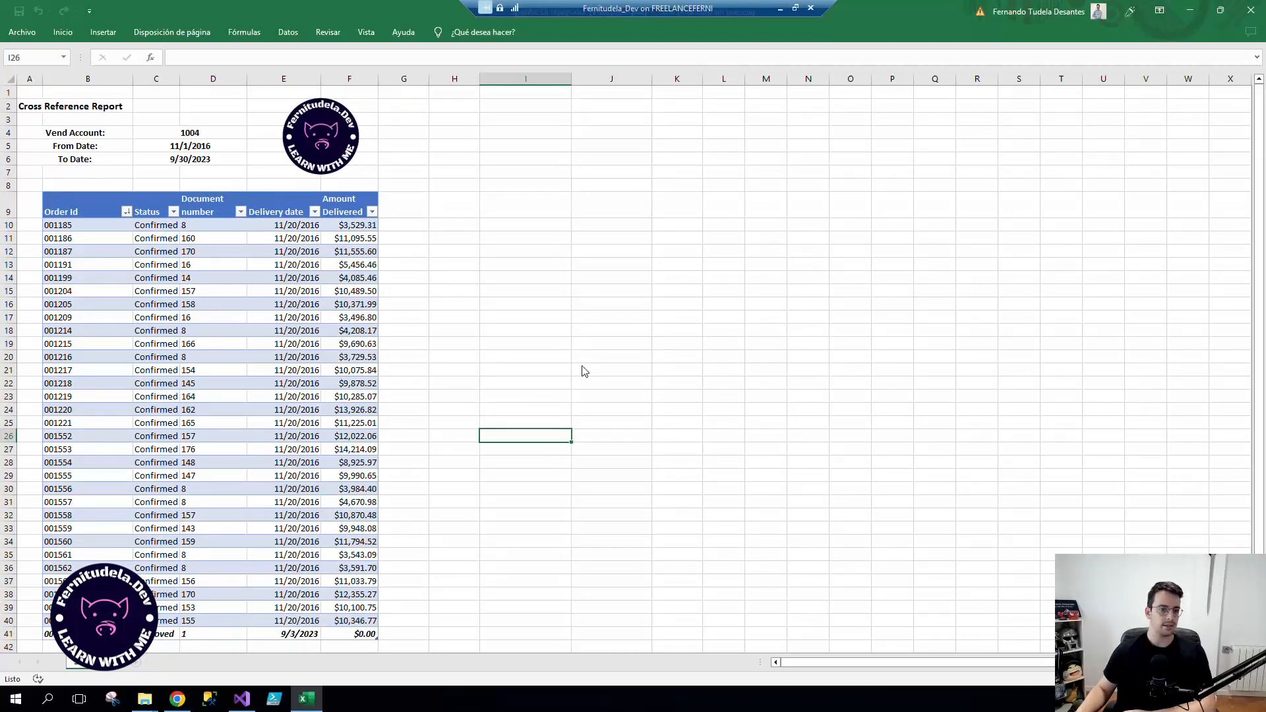
pyautogui.moveTo(579, 371)
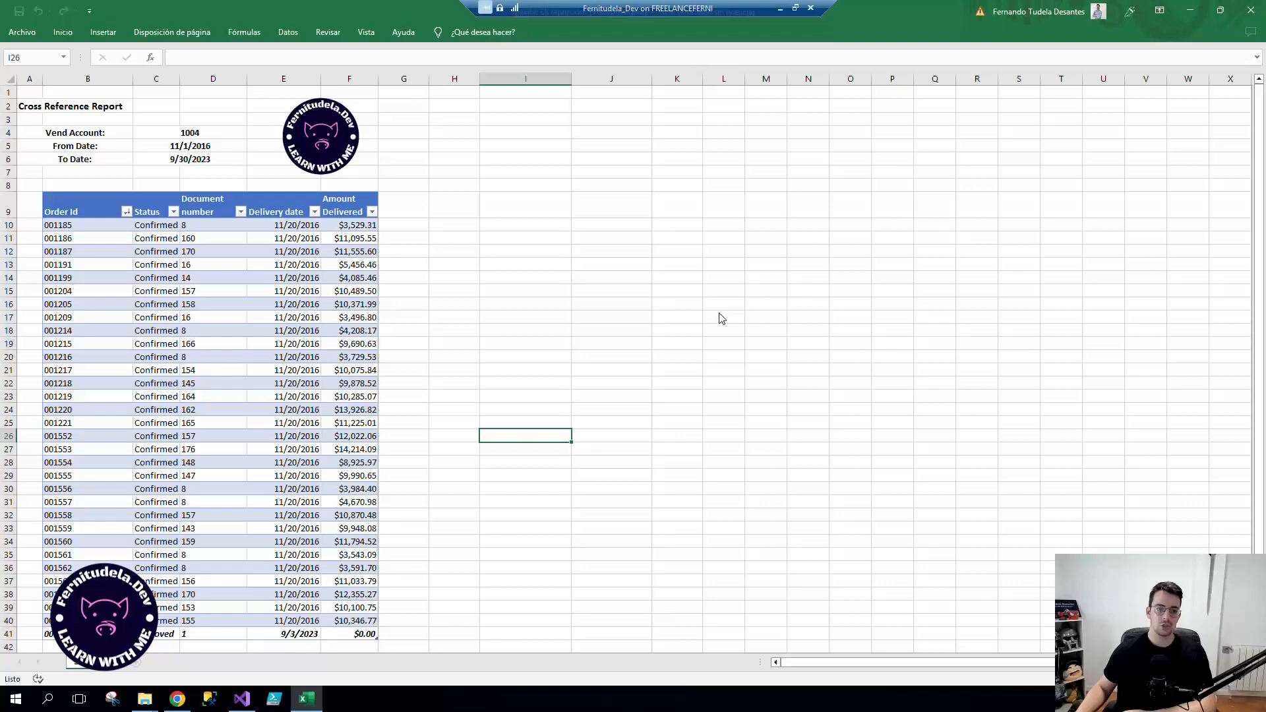
pyautogui.click(723, 317)
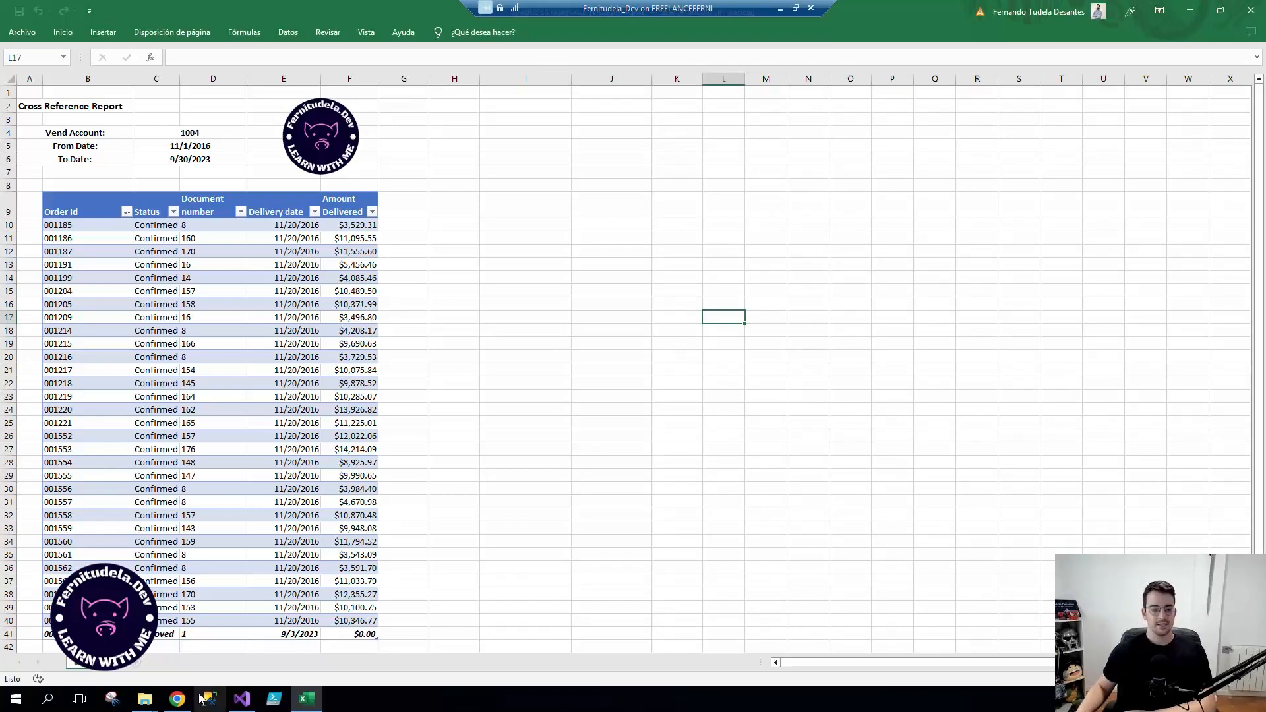
# Return to Finance and Operations and reach Electronic reporting destination from the Electronic reporting workspace.
pyautogui.click(176, 698)
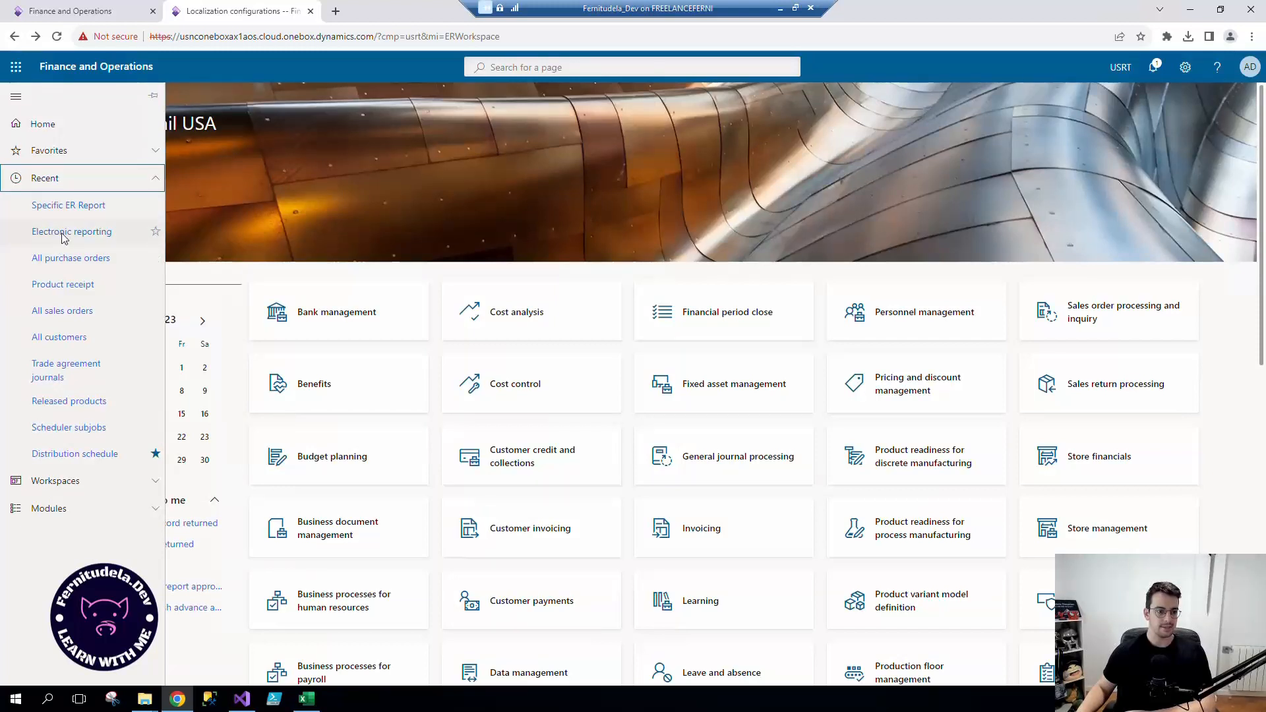
pyautogui.click(71, 232)
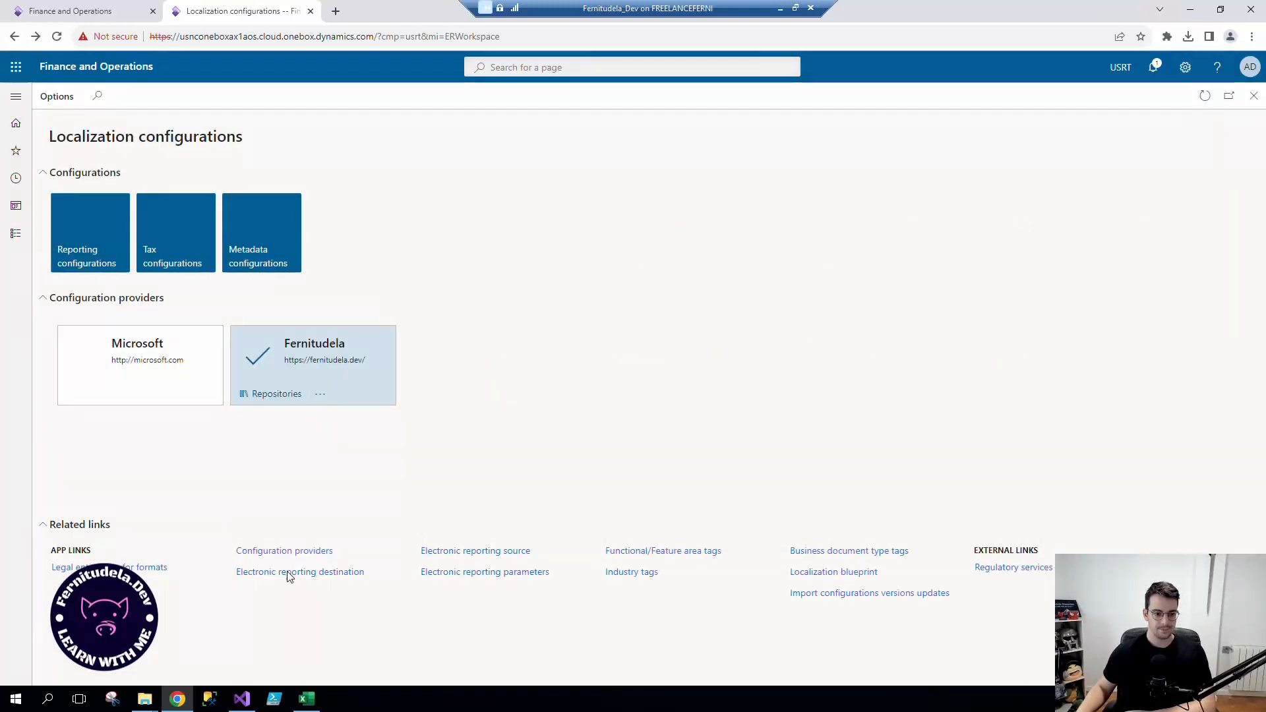
pyautogui.click(299, 571)
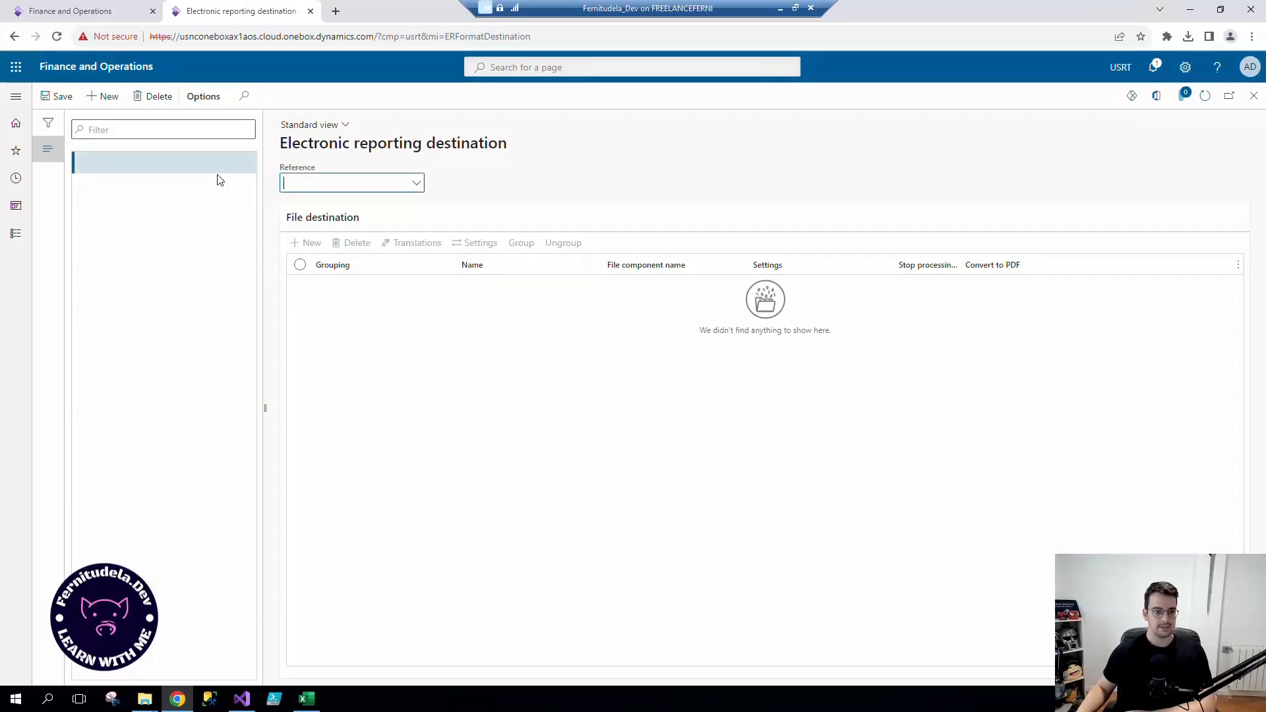
# Reference the Vendor Cross Reference Report format and add a new file destination line.
pyautogui.click(416, 182)
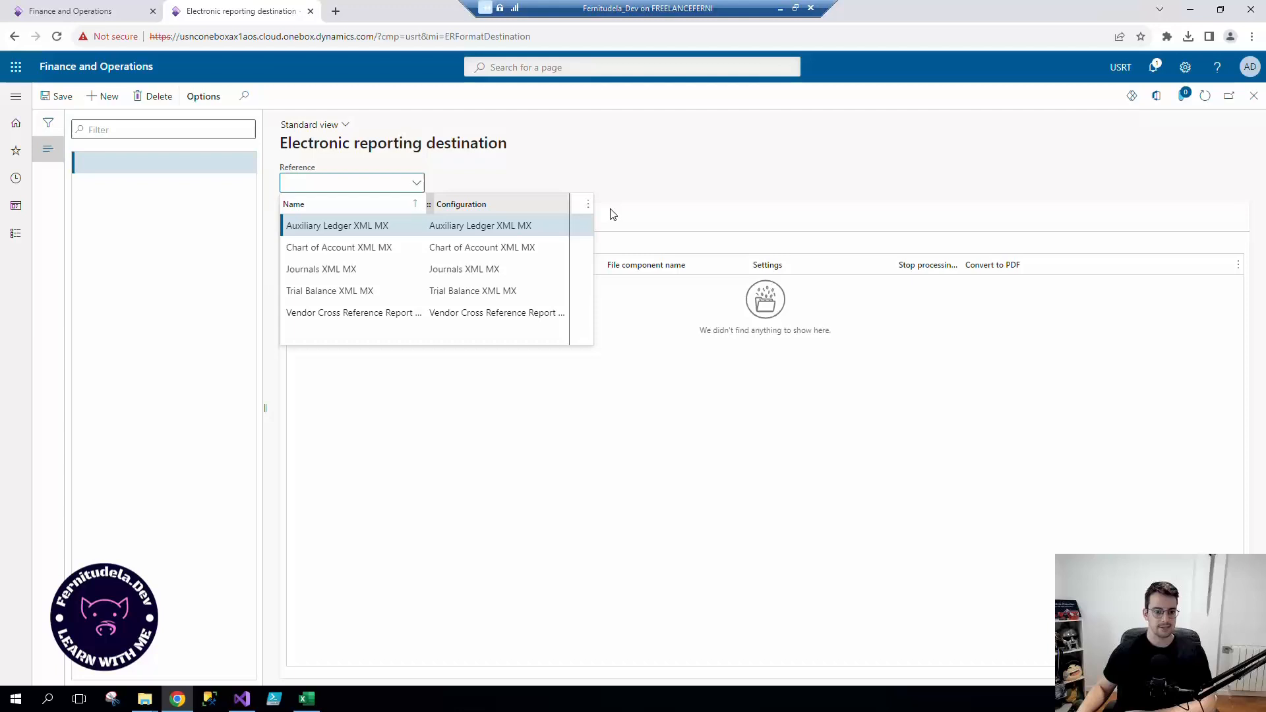
pyautogui.click(353, 313)
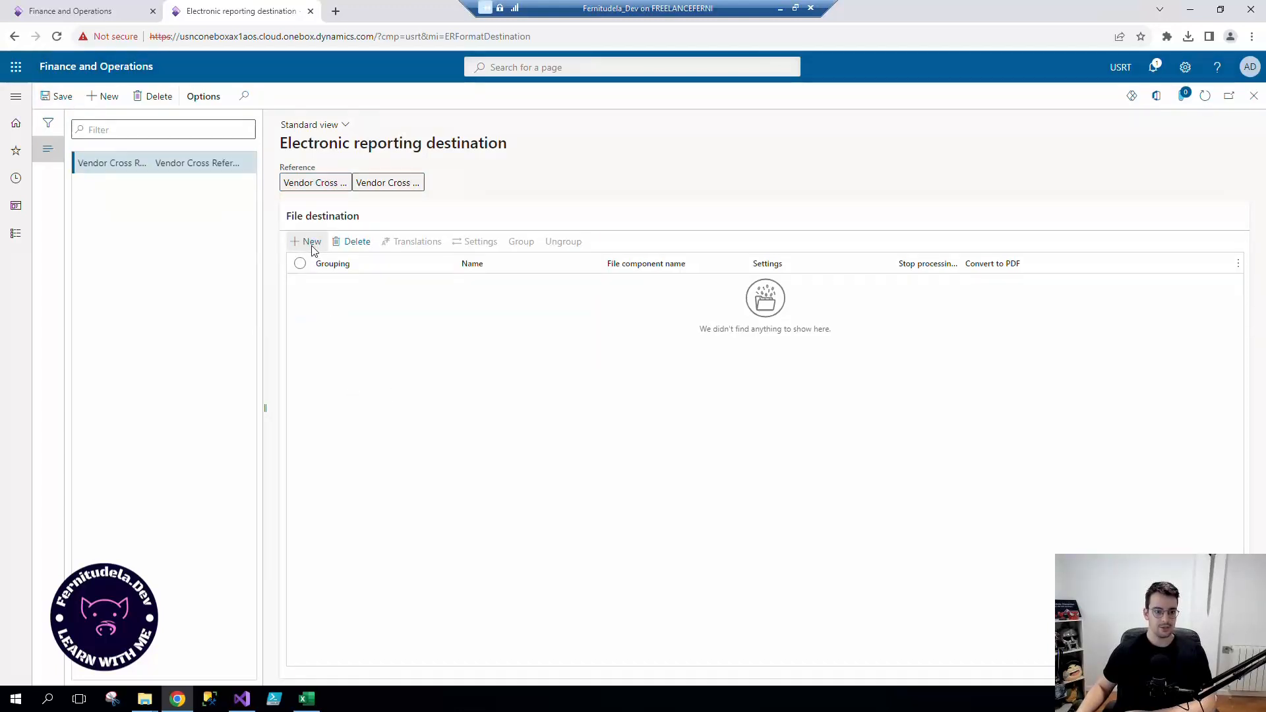
pyautogui.click(311, 241)
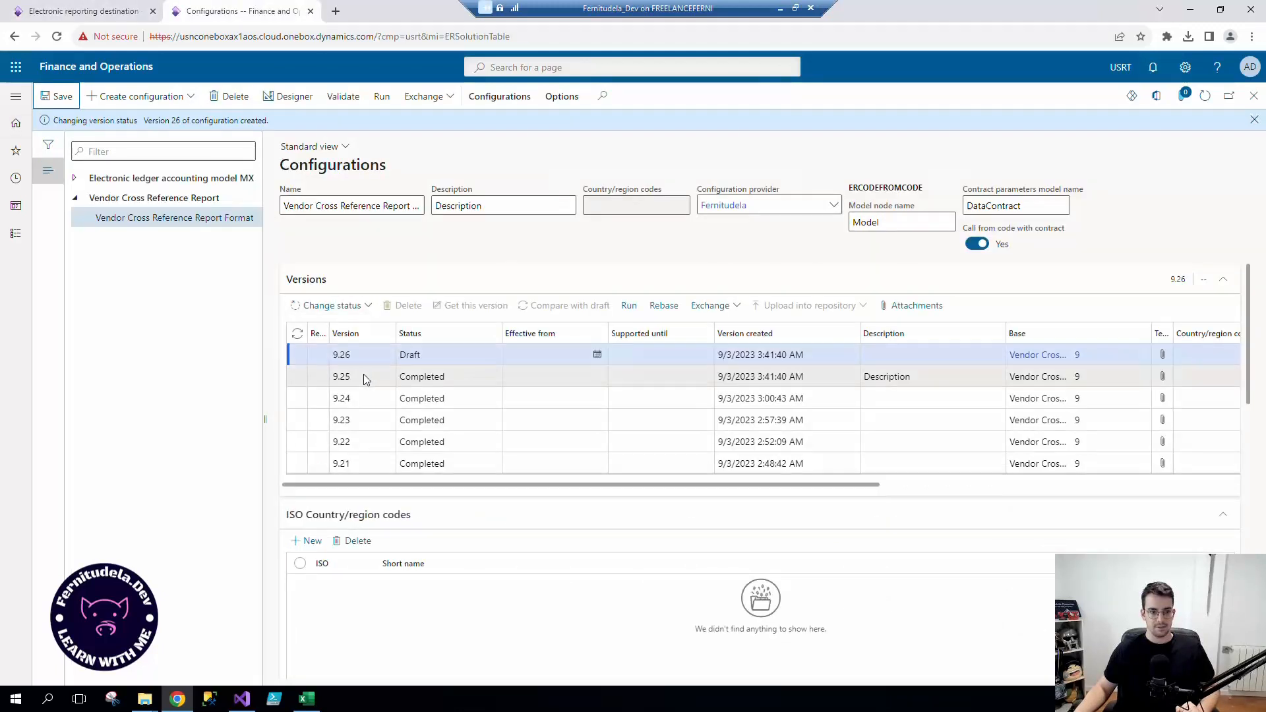
# In the Designer, name the draft format's Excel root component 'File'.
pyautogui.click(292, 97)
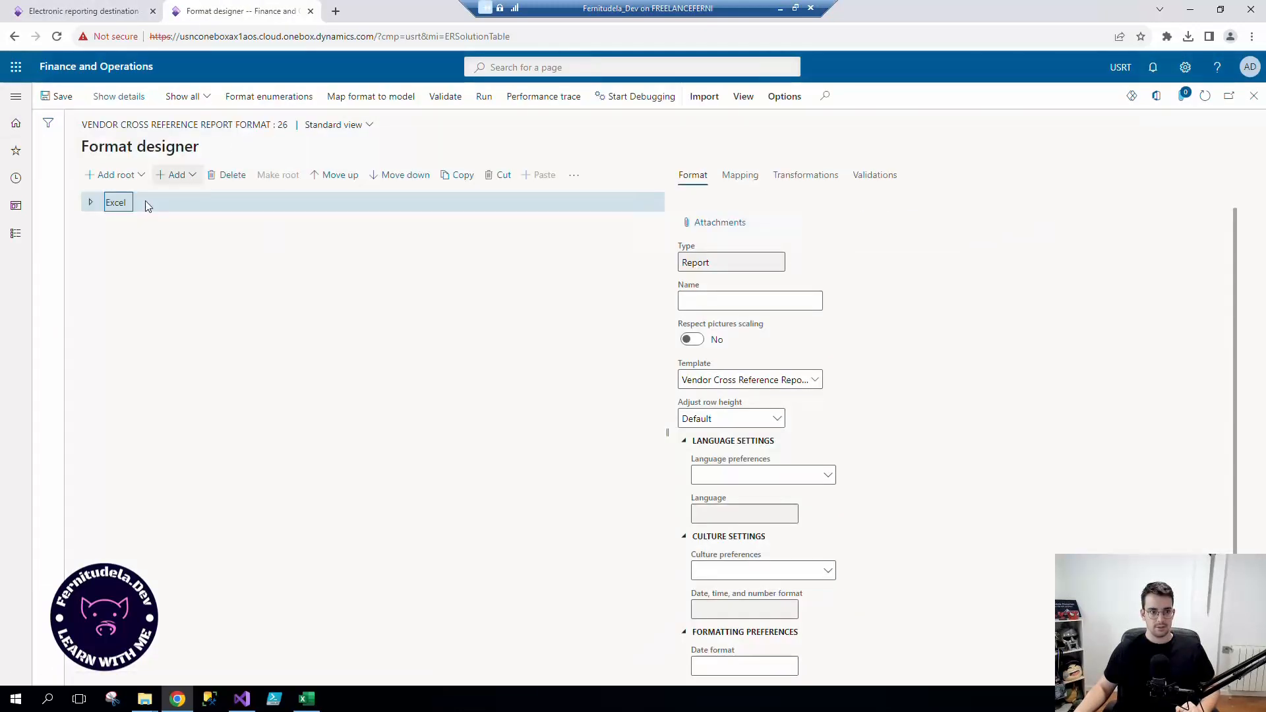
pyautogui.click(749, 301)
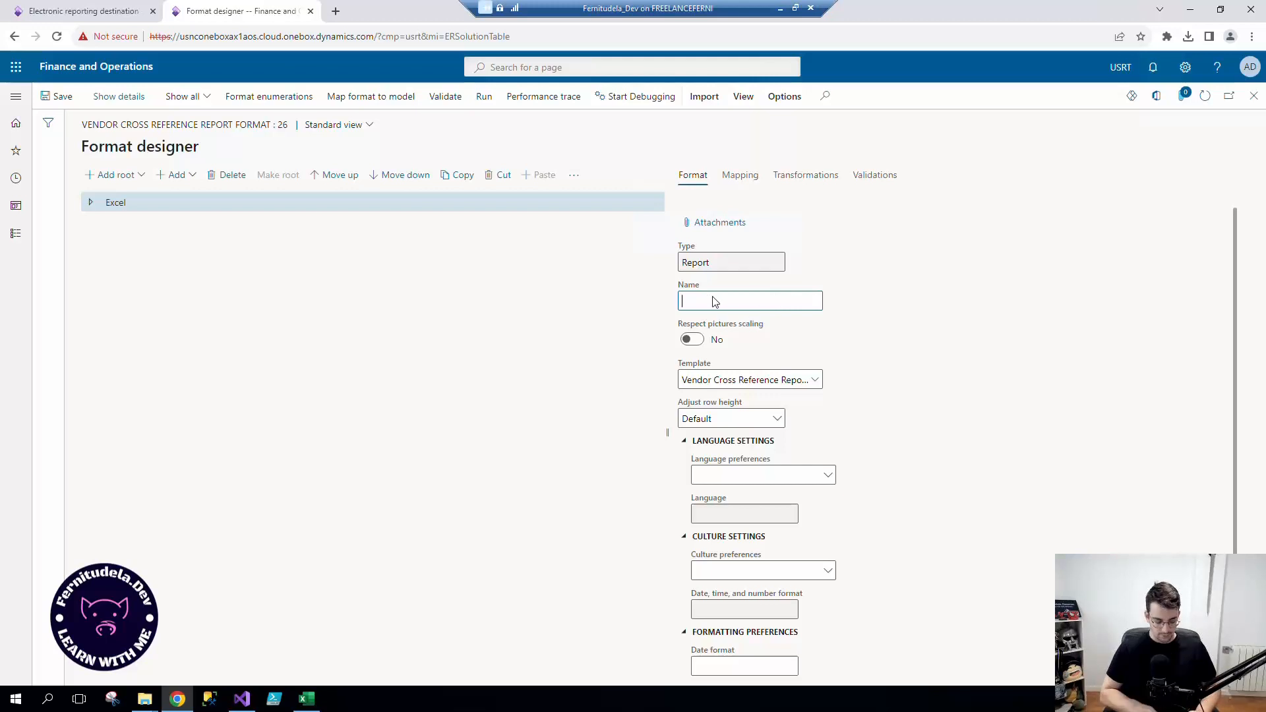
pyautogui.write('File')
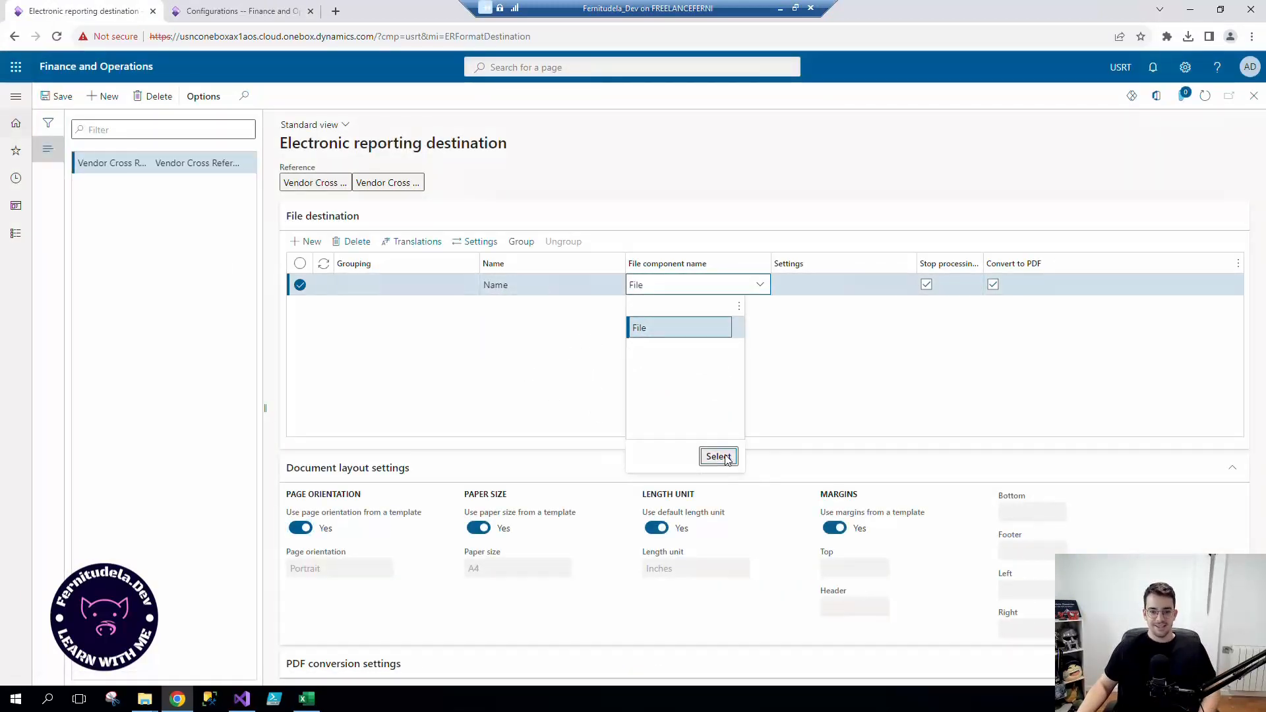
# Confirm File as the file component, clear Stop processing on failure, and open Settings.
pyautogui.click(717, 456)
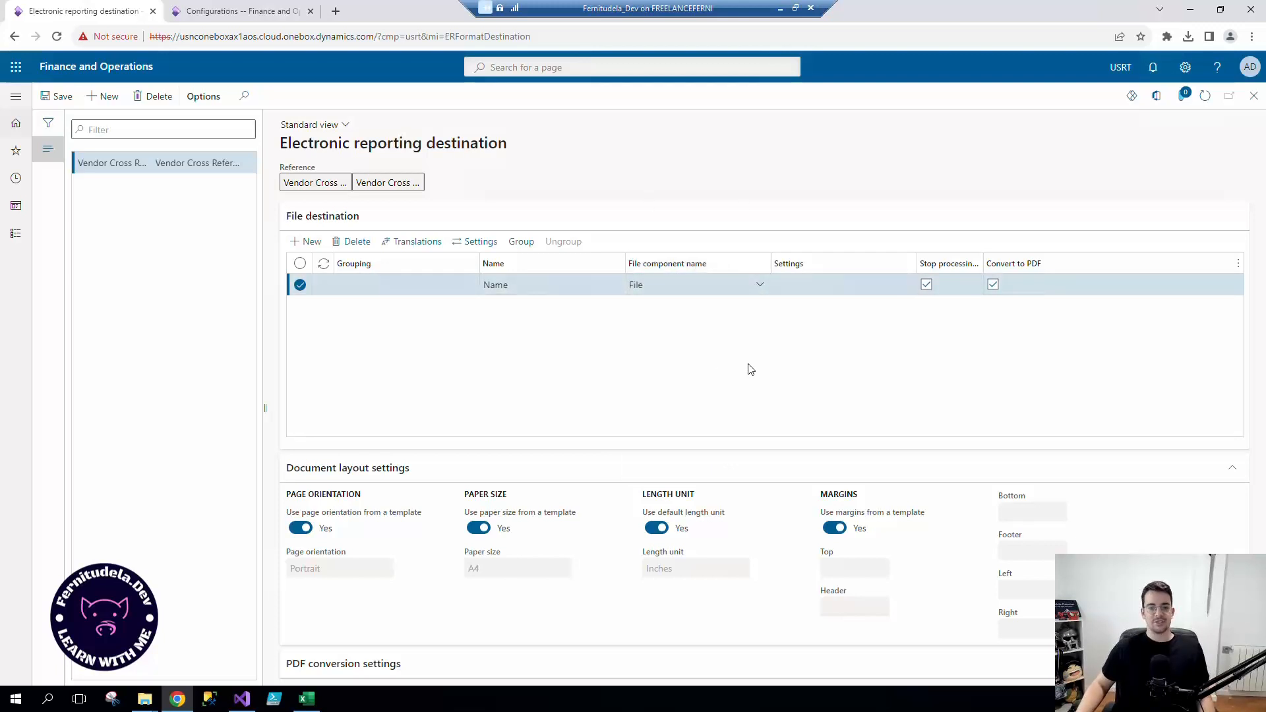
pyautogui.moveTo(731, 324)
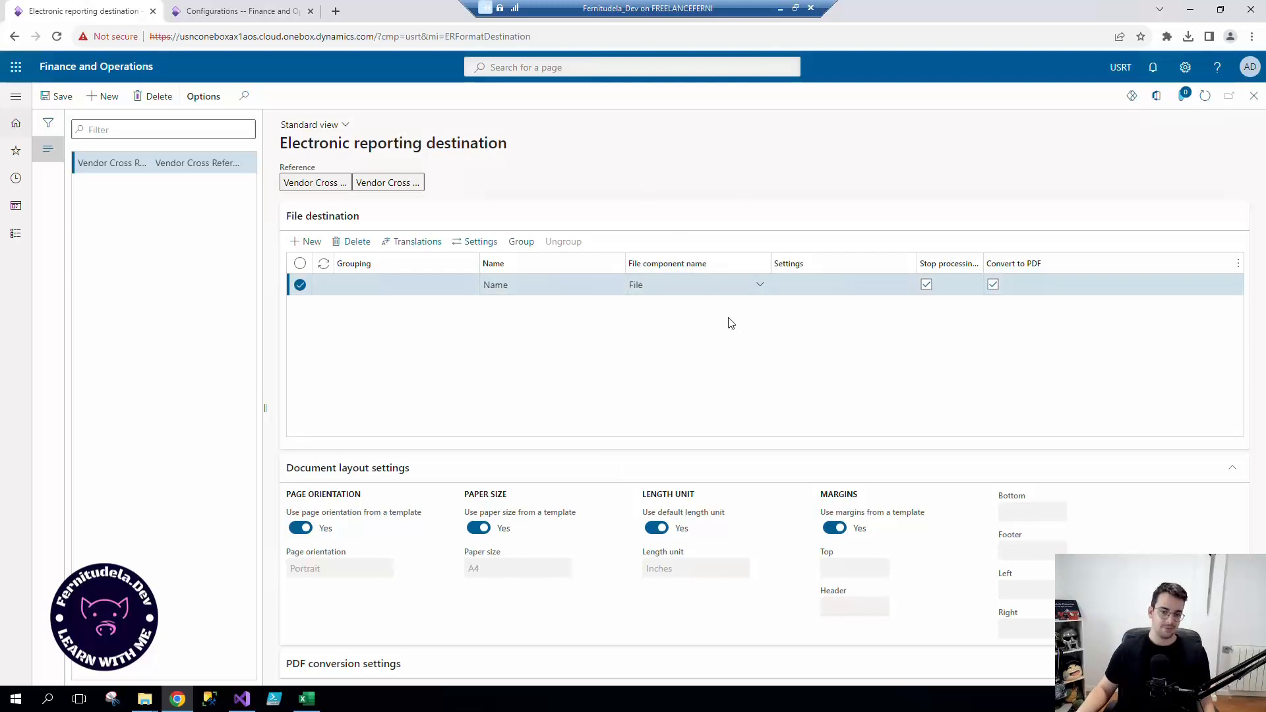
pyautogui.moveTo(712, 362)
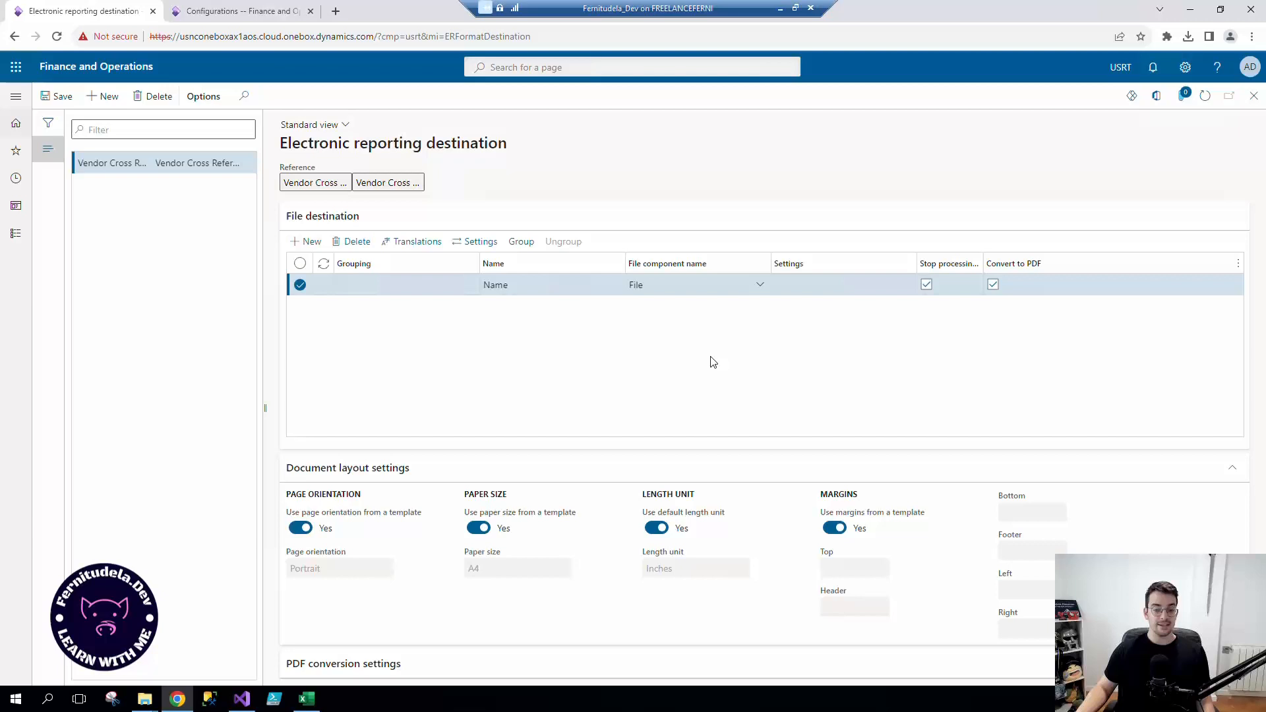
pyautogui.moveTo(714, 356)
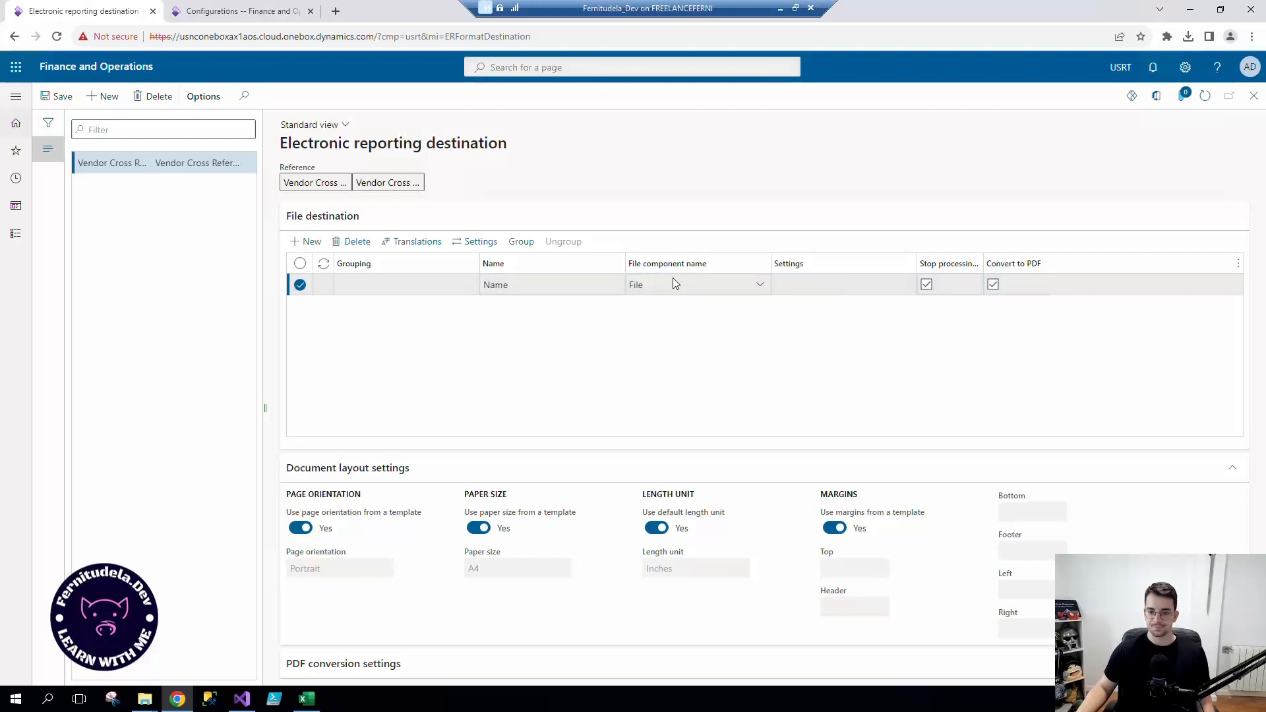
pyautogui.click(926, 284)
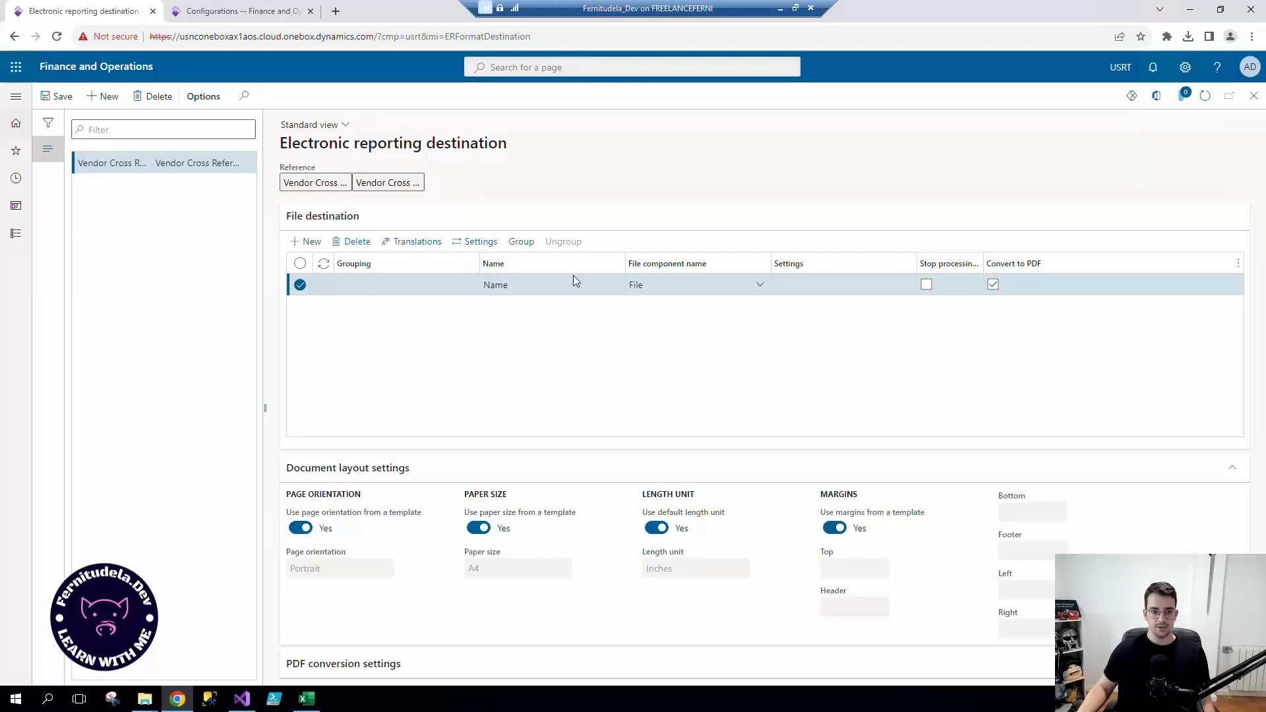
pyautogui.click(481, 242)
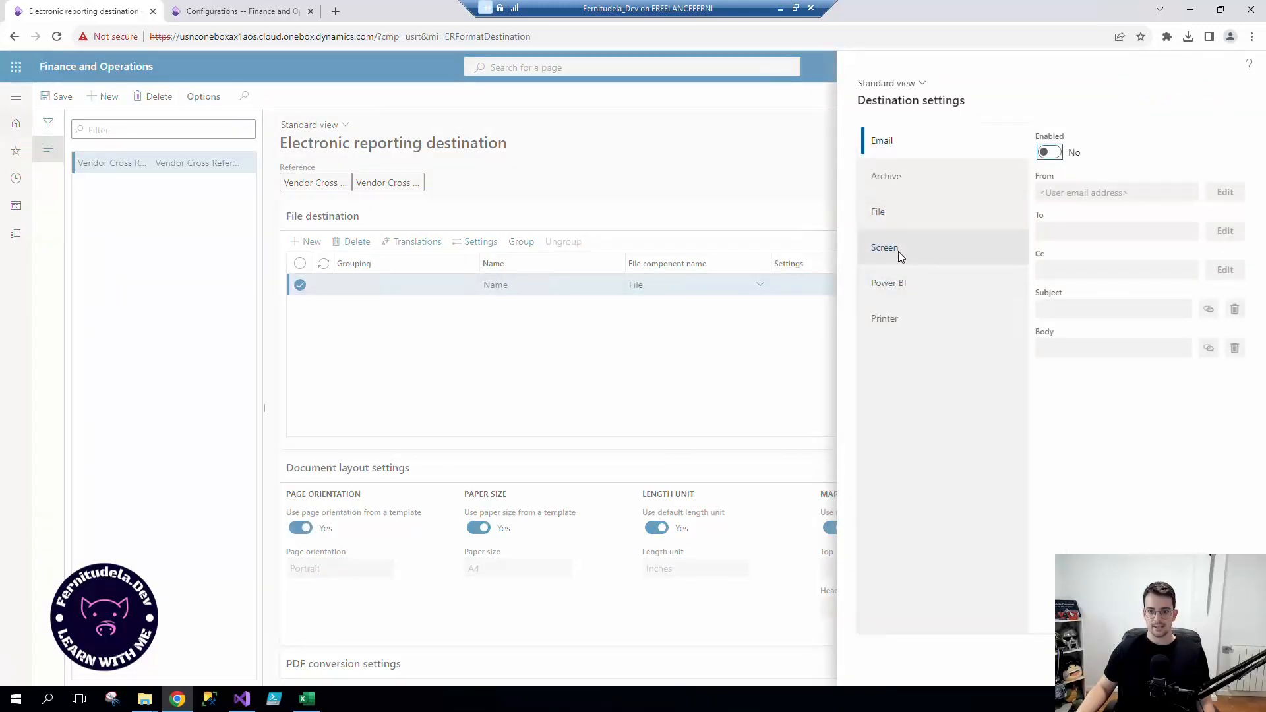
# Set the vendor report destination line's output to Screen.
pyautogui.click(884, 247)
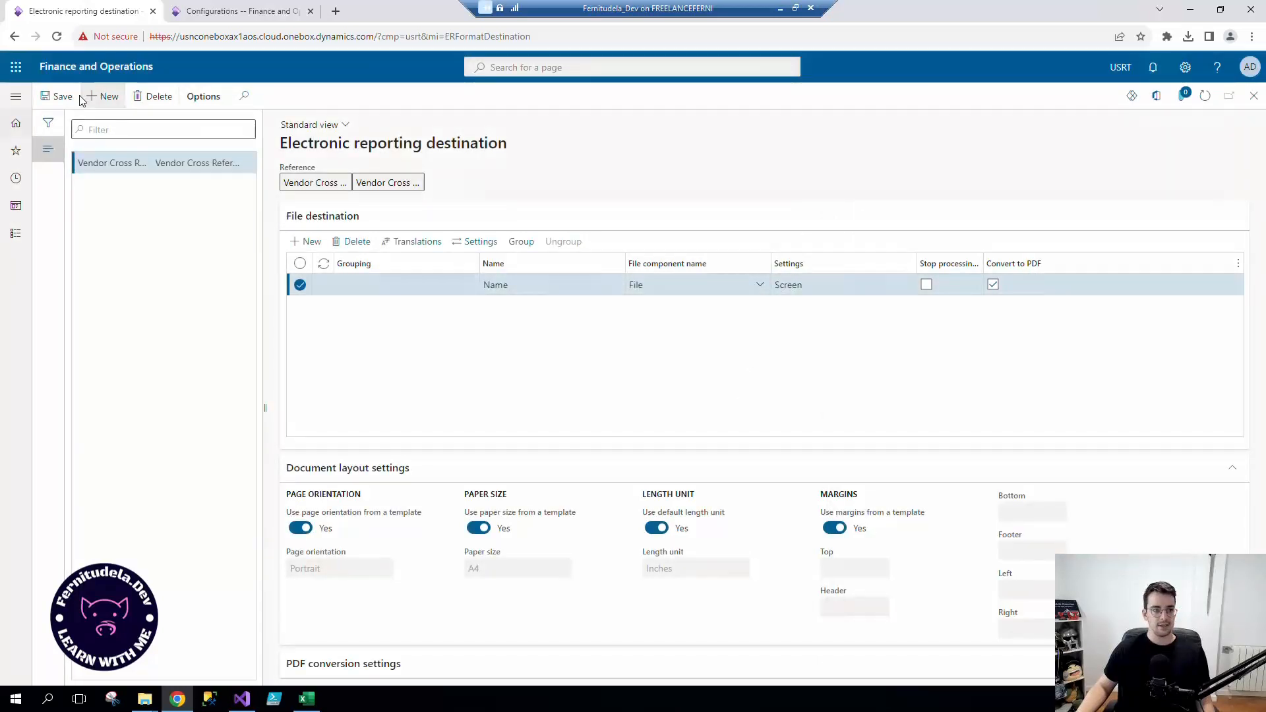
pyautogui.doubleClick(842, 284)
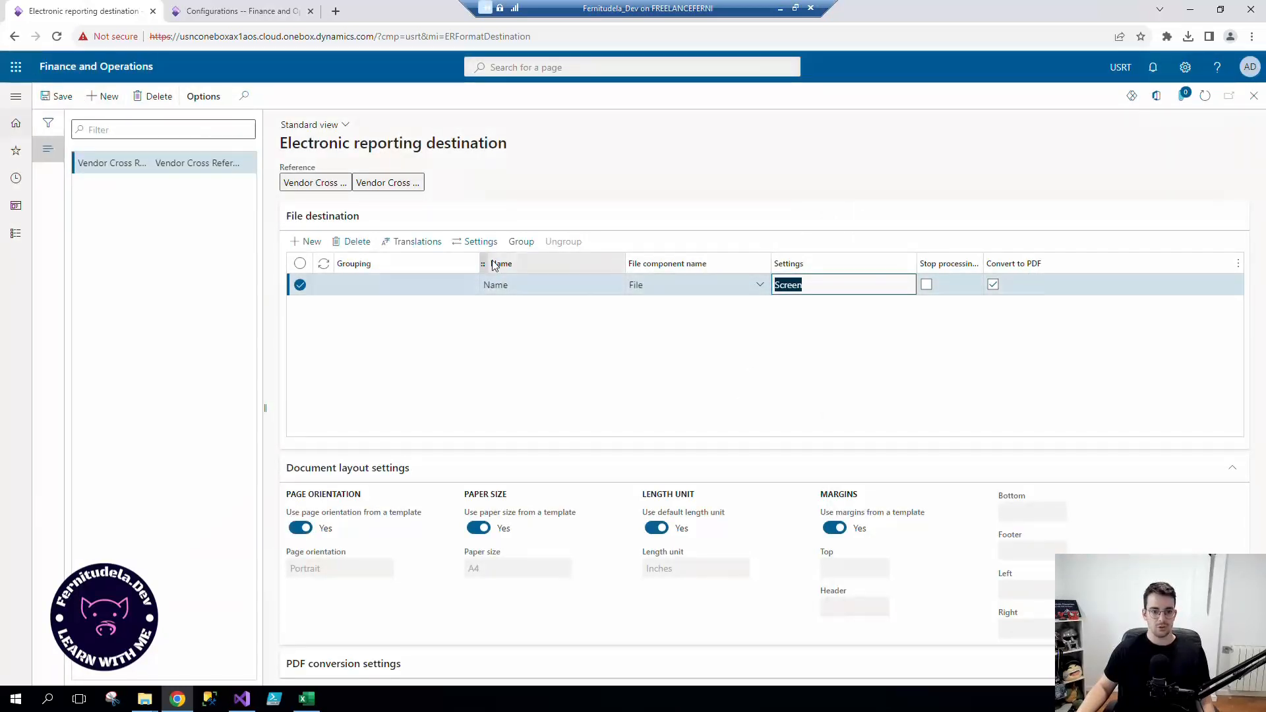
pyautogui.moveTo(802, 175)
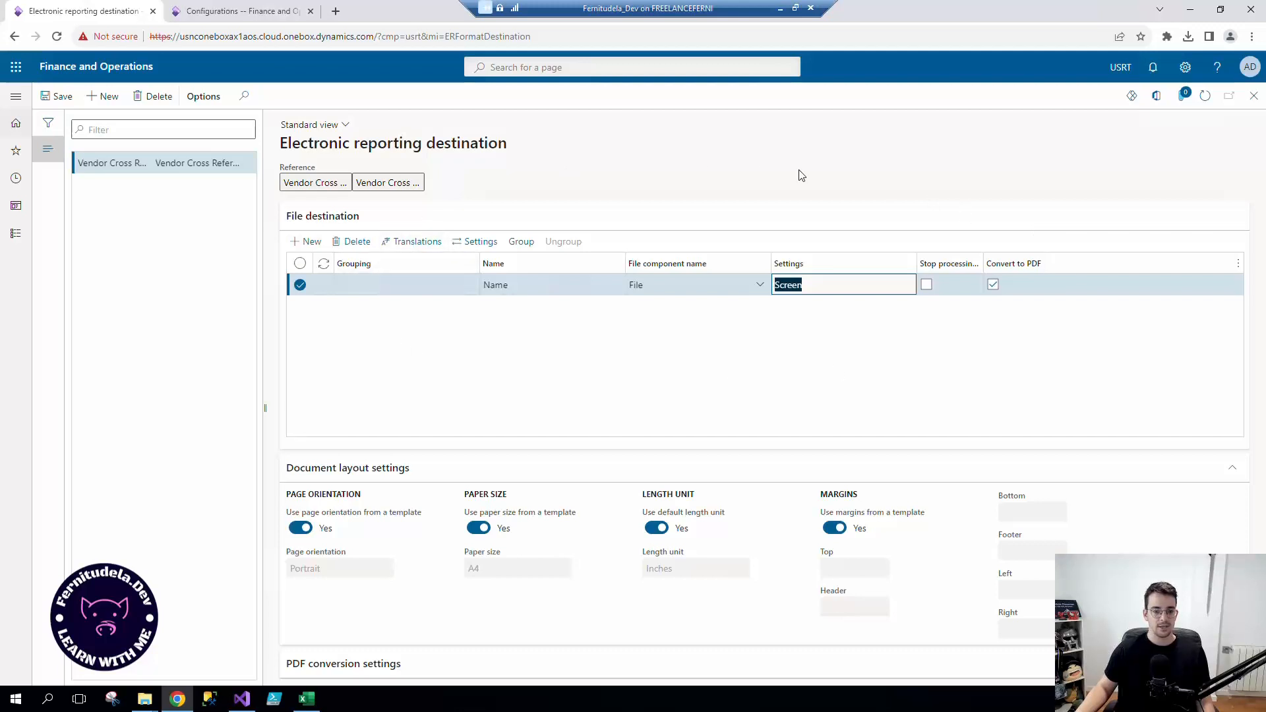
pyautogui.moveTo(811, 356)
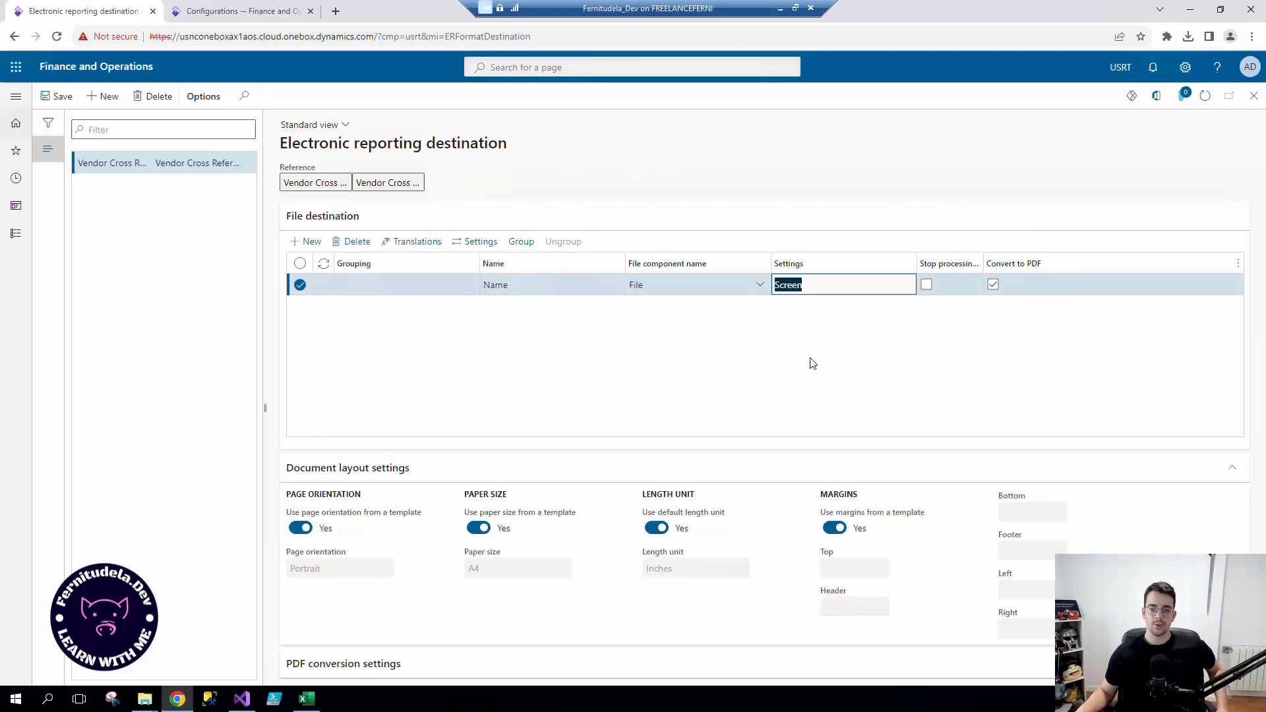
pyautogui.moveTo(817, 376)
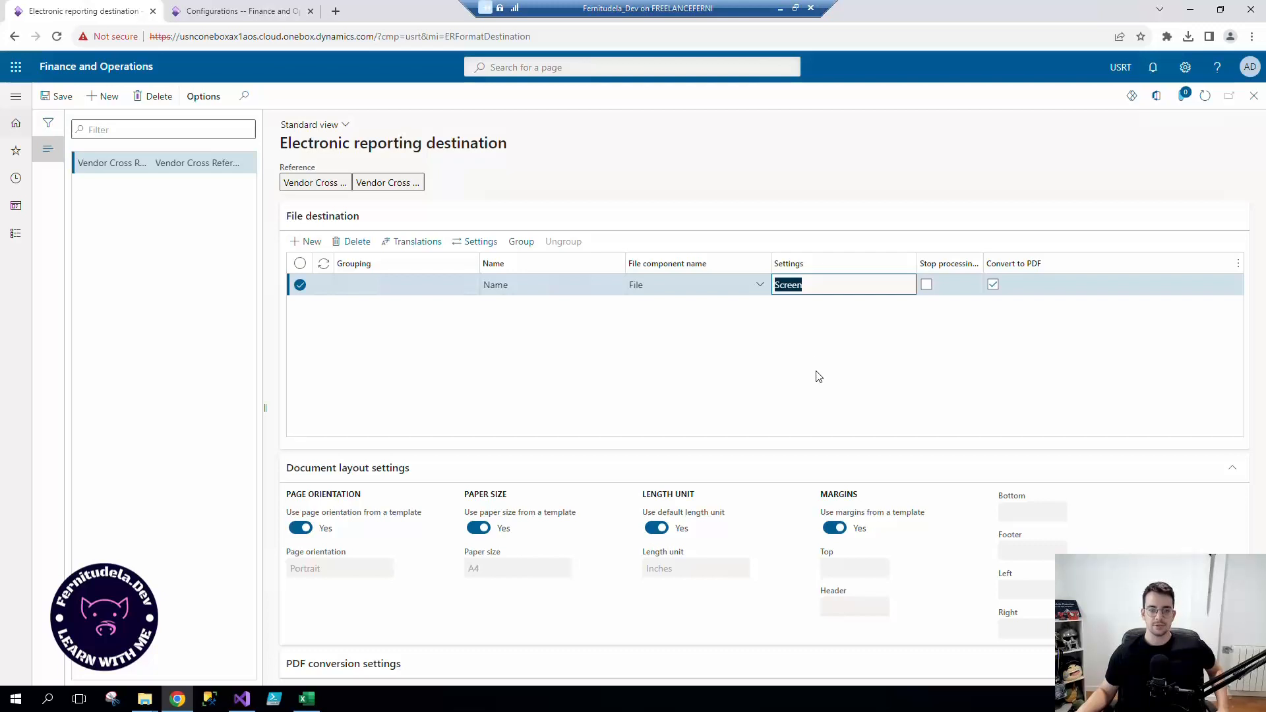
pyautogui.click(234, 11)
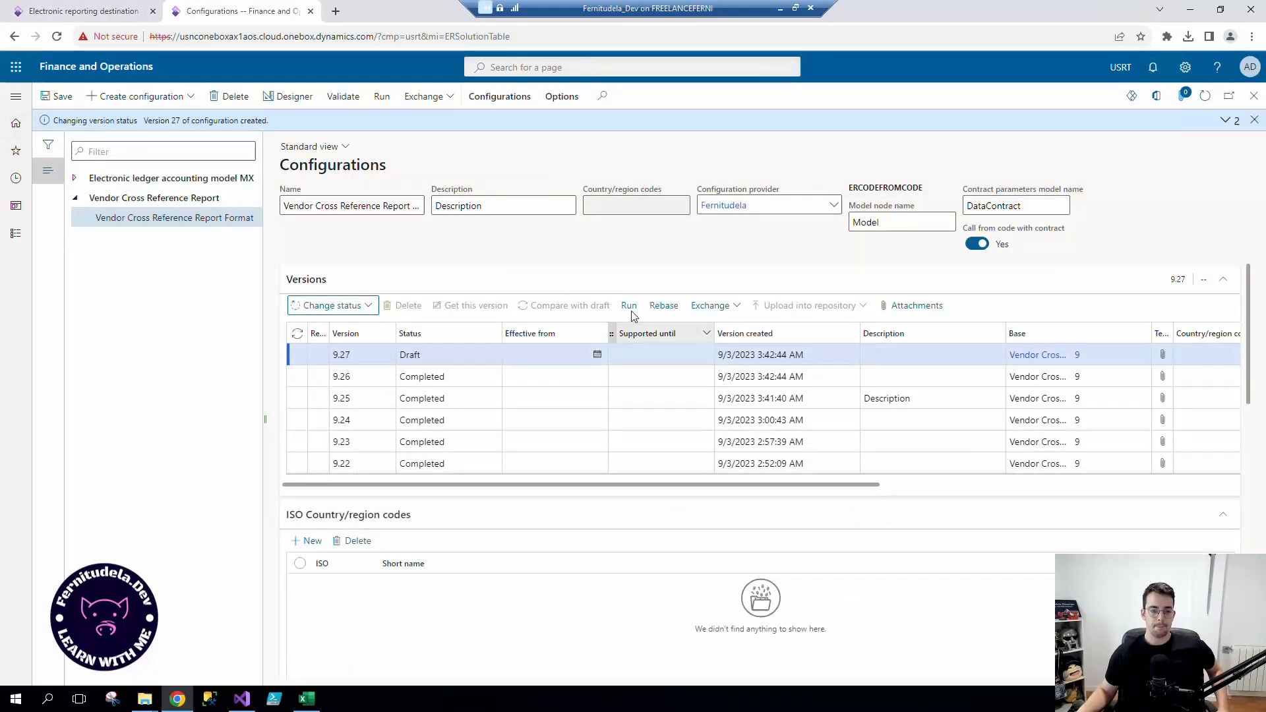
# Run version 9.27 with Show destination enabled, file name 'Specific ER report', File destination.
pyautogui.click(628, 305)
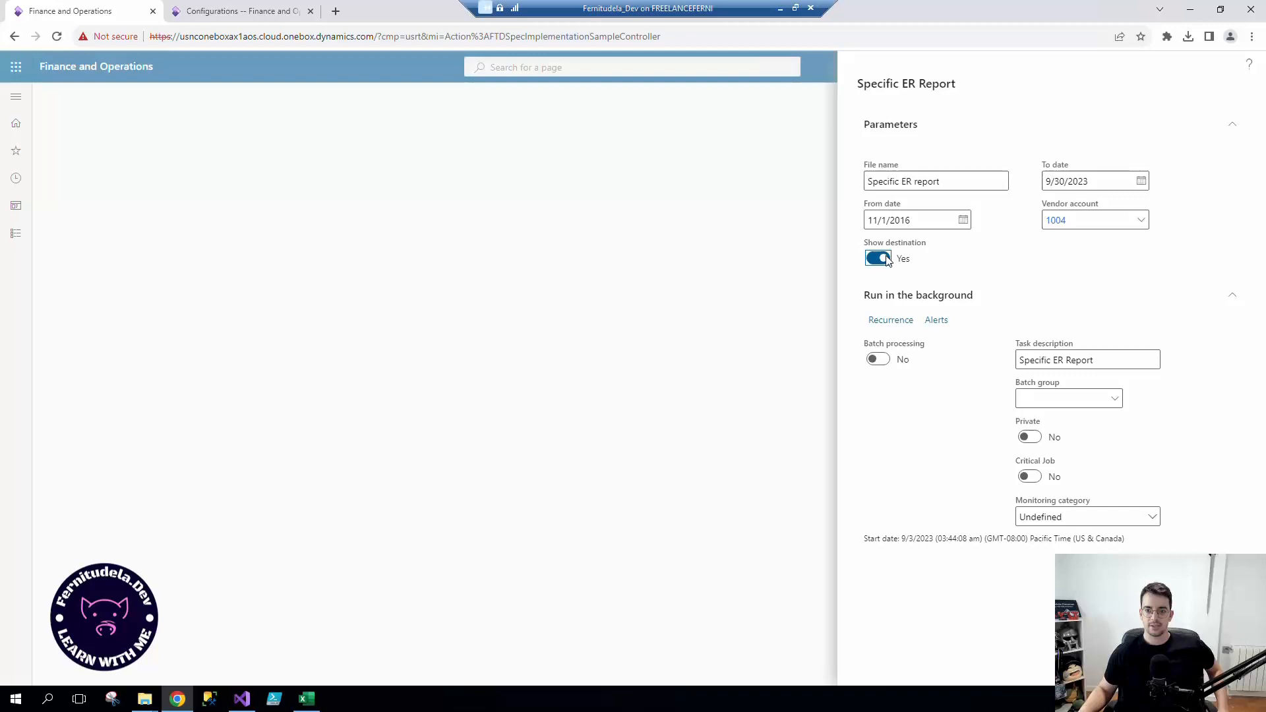
pyautogui.click(15, 123)
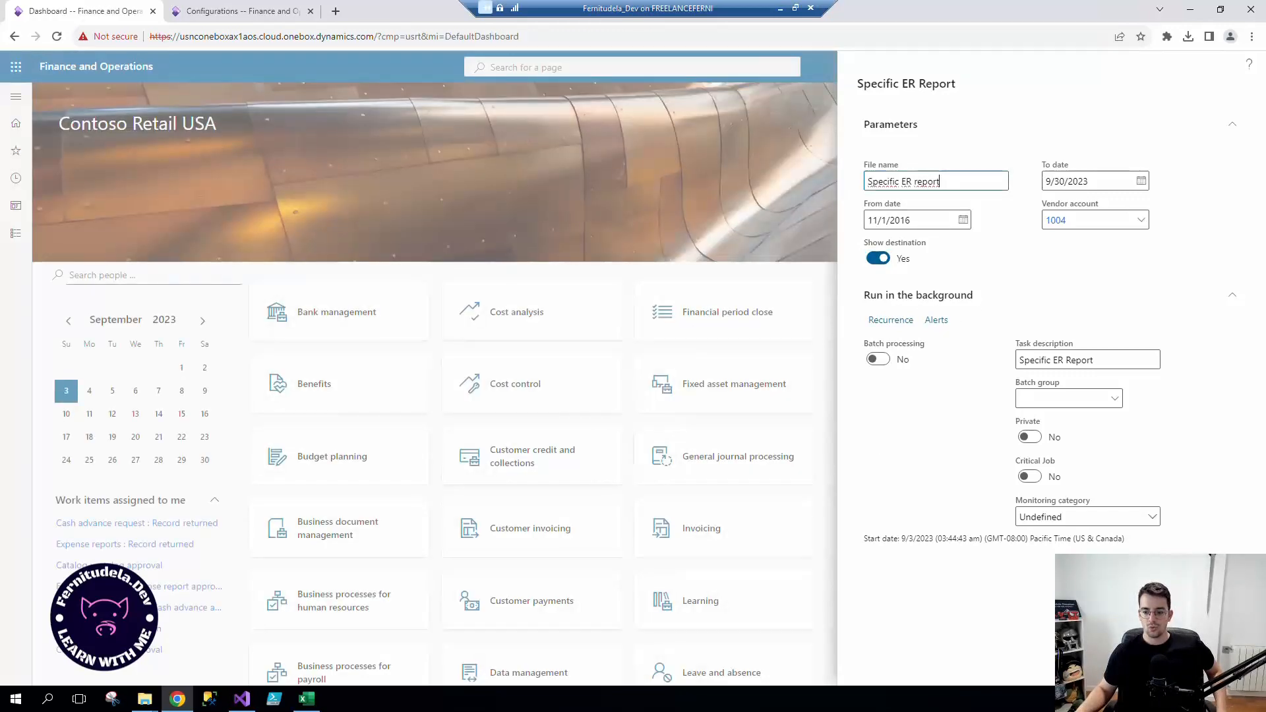
pyautogui.click(877, 259)
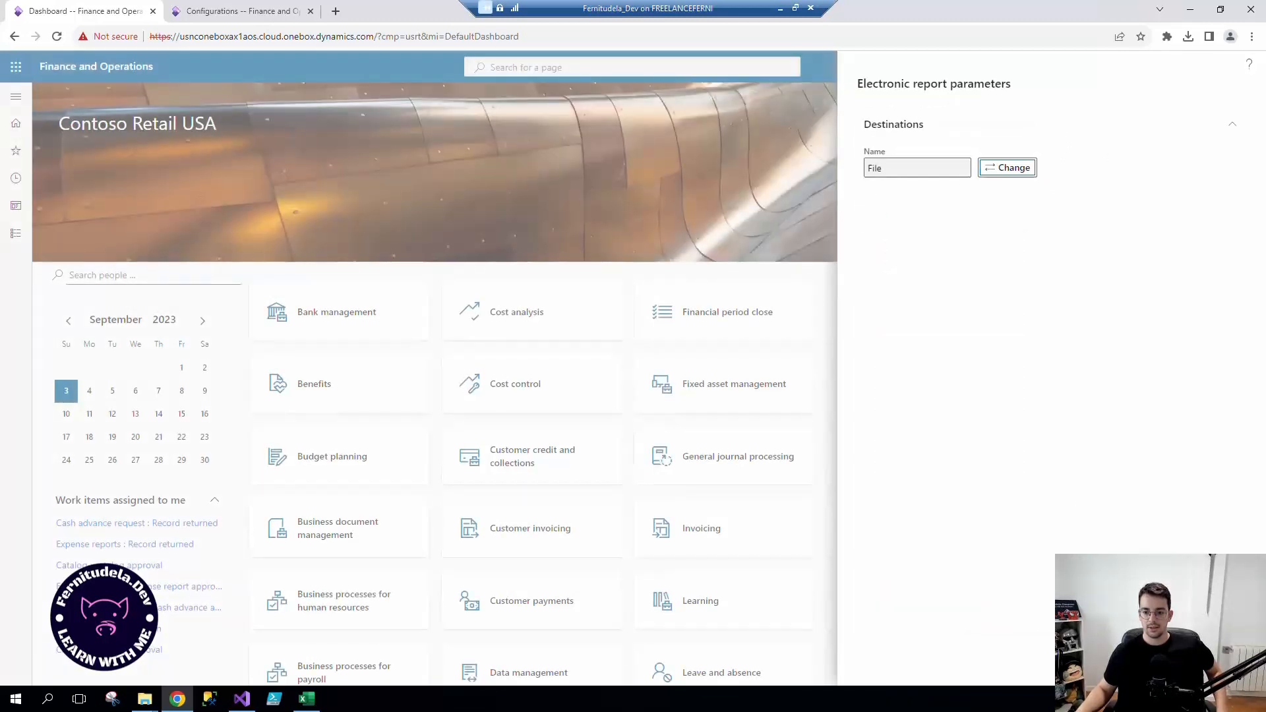
pyautogui.click(1186, 36)
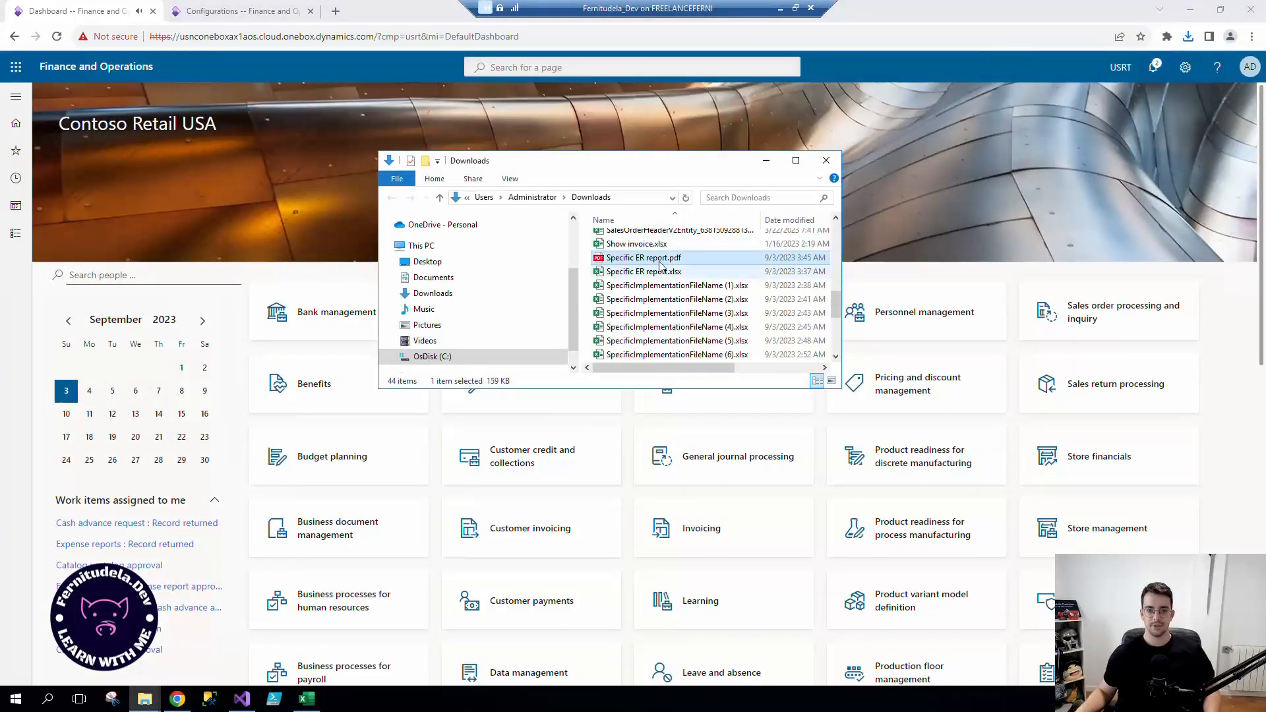
# Open Specific ER report.pdf from Downloads in Edge and scroll through its pages.
pyautogui.doubleClick(642, 257)
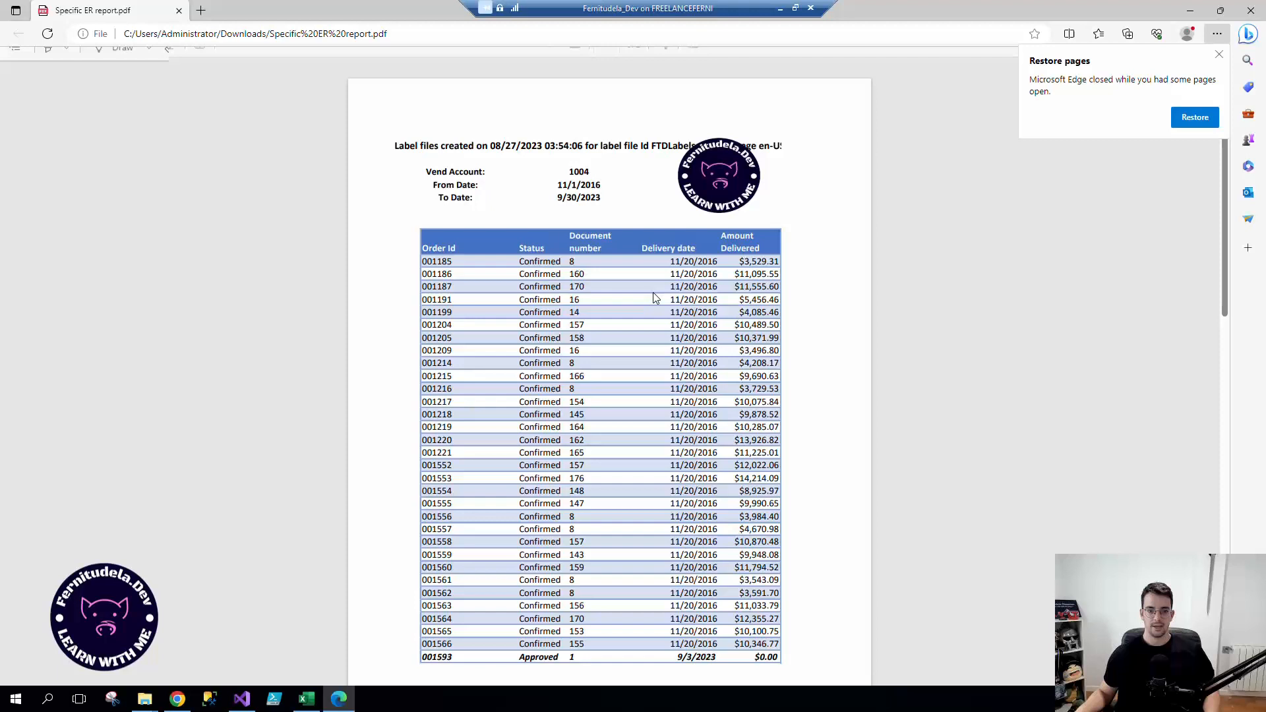
pyautogui.scroll(-3)
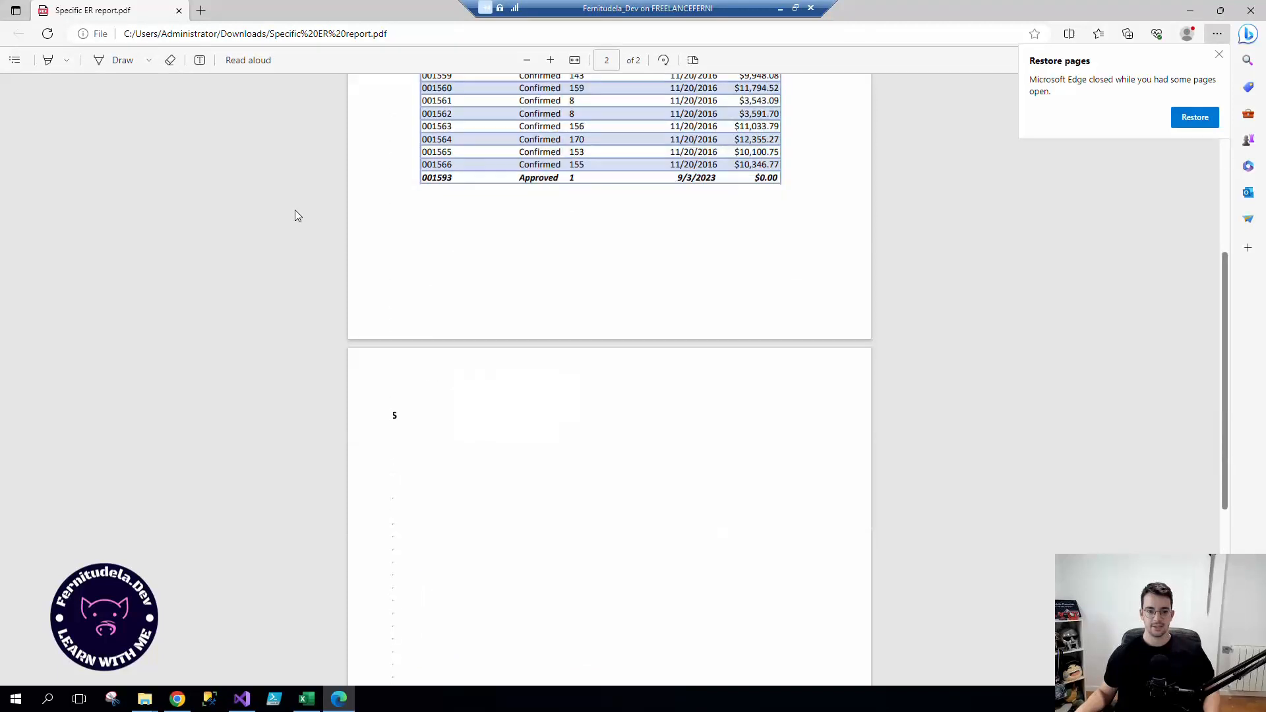
pyautogui.scroll(3)
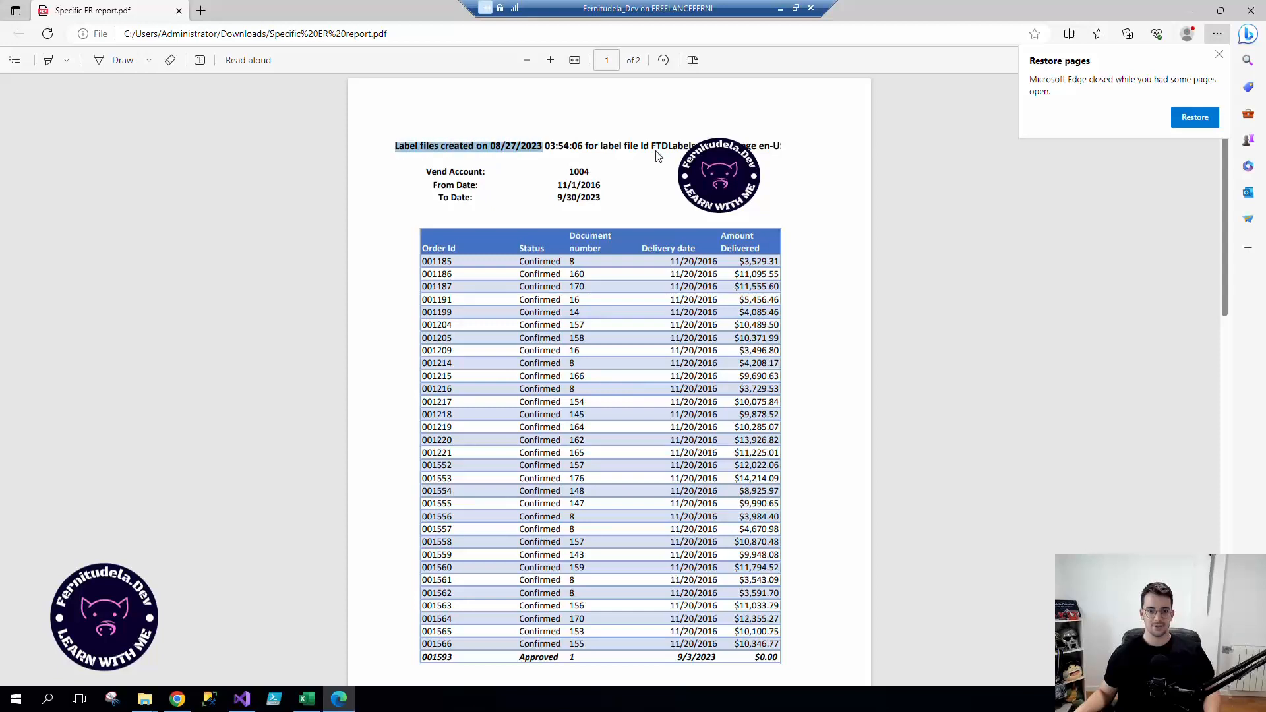
pyautogui.scroll(-3)
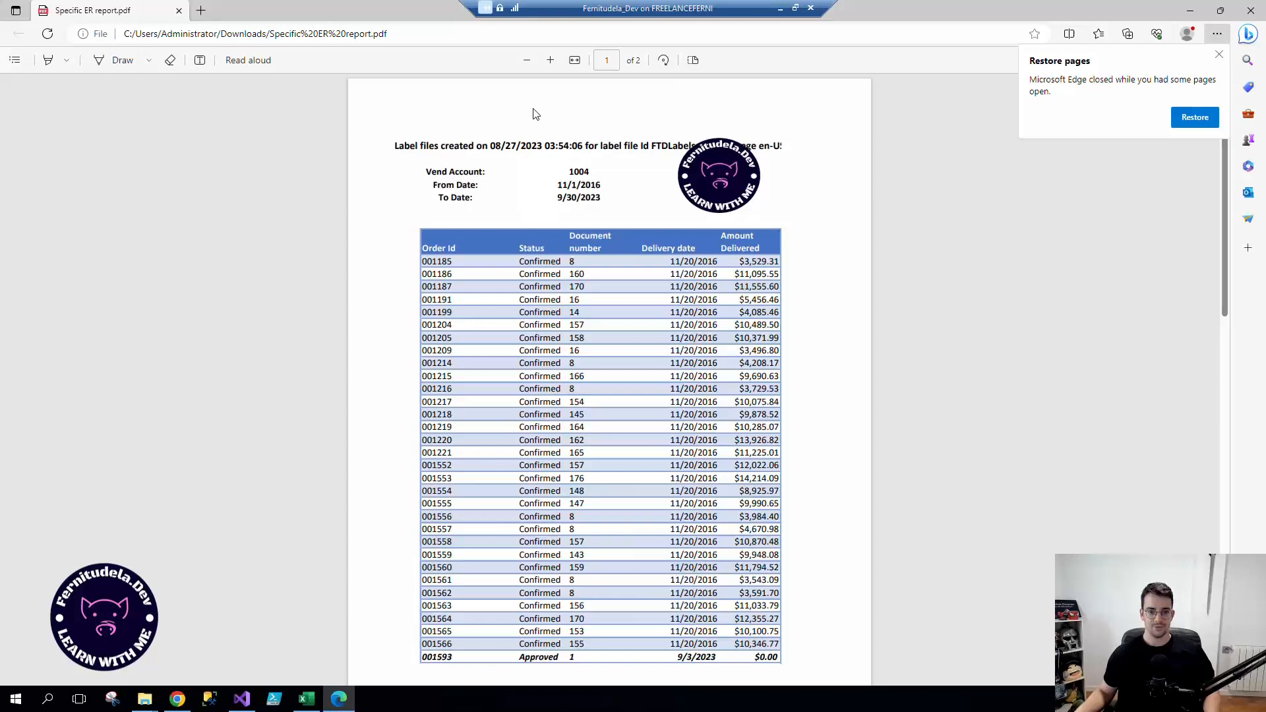
pyautogui.moveTo(396, 154)
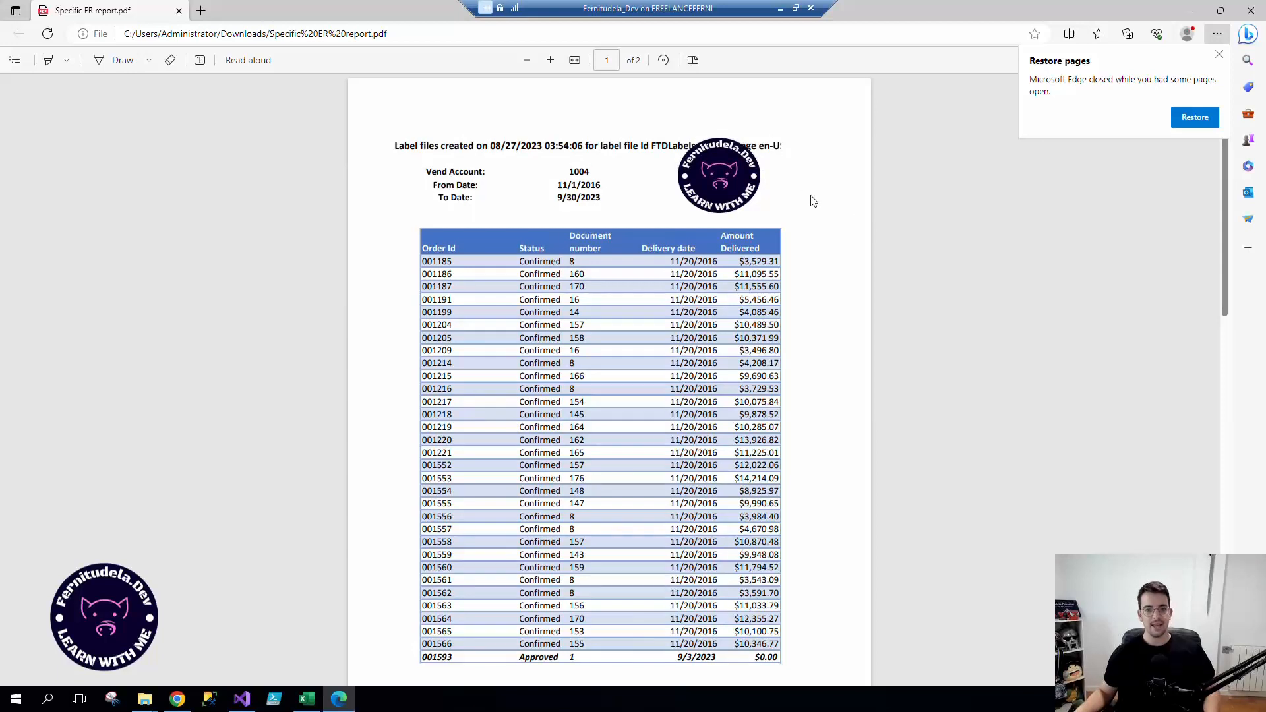
pyautogui.click(241, 698)
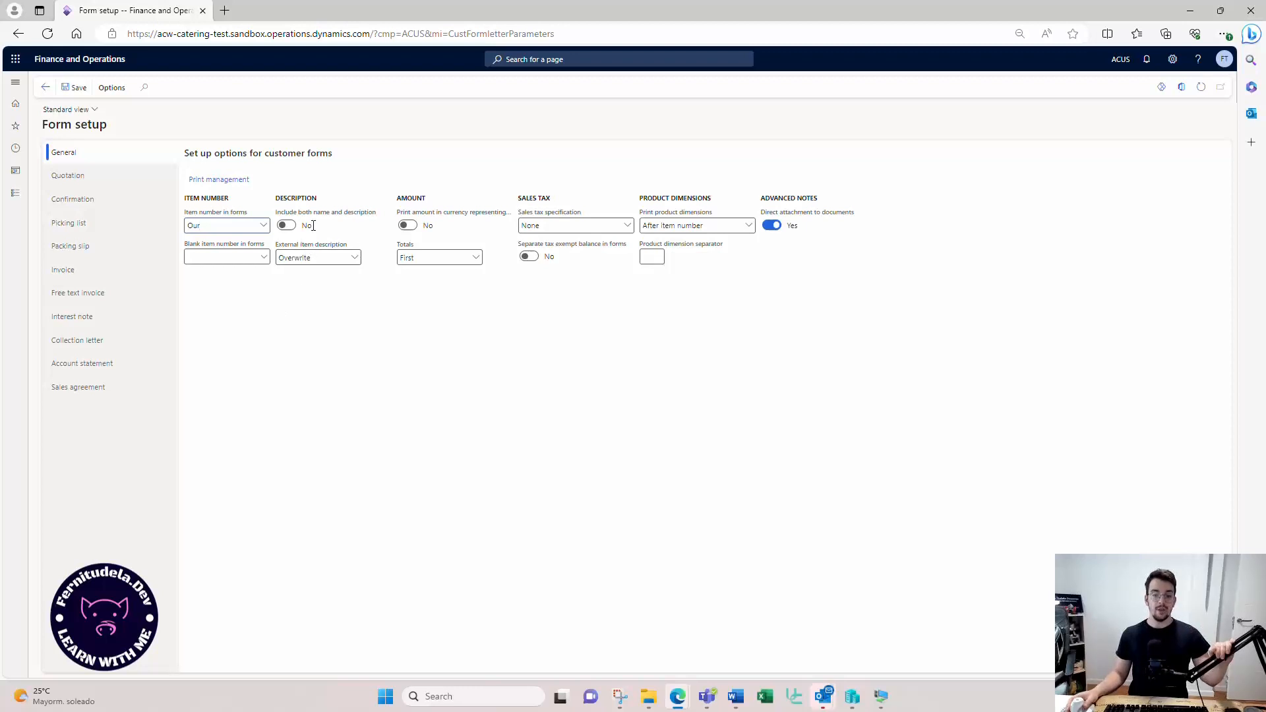
pyautogui.moveTo(209, 168)
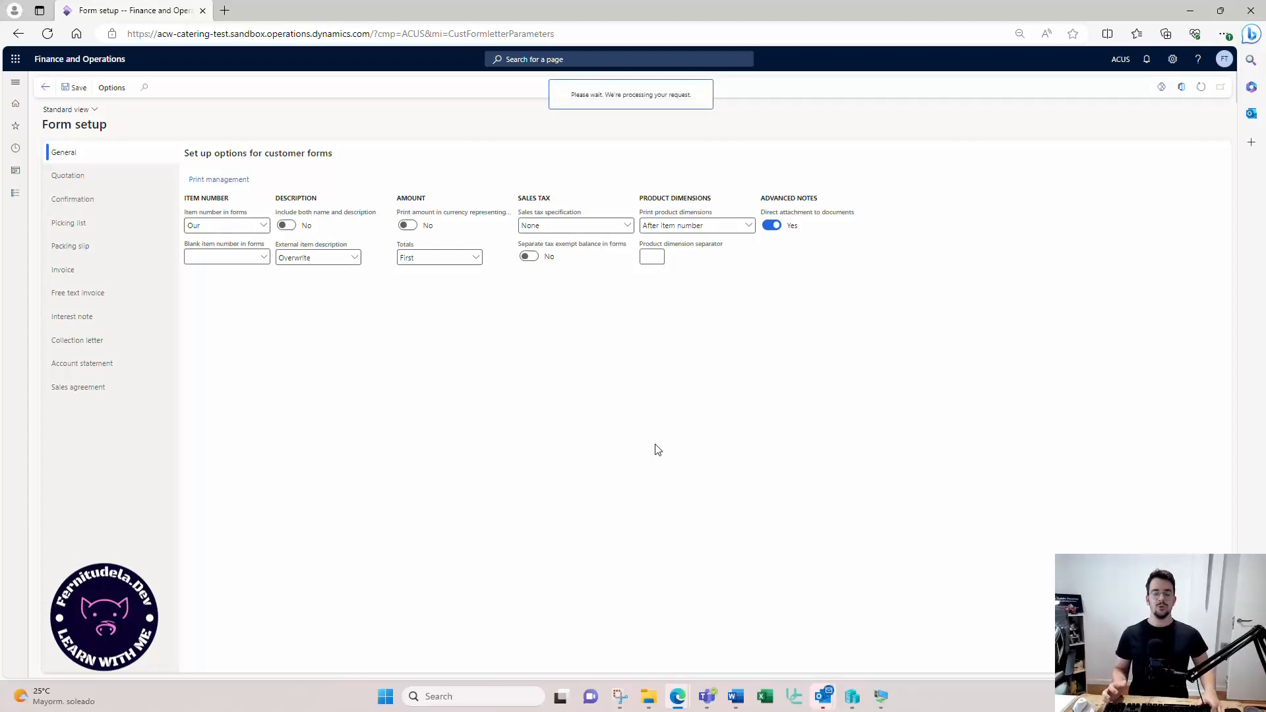
# Open Print management from the Form setup page.
pyautogui.click(218, 179)
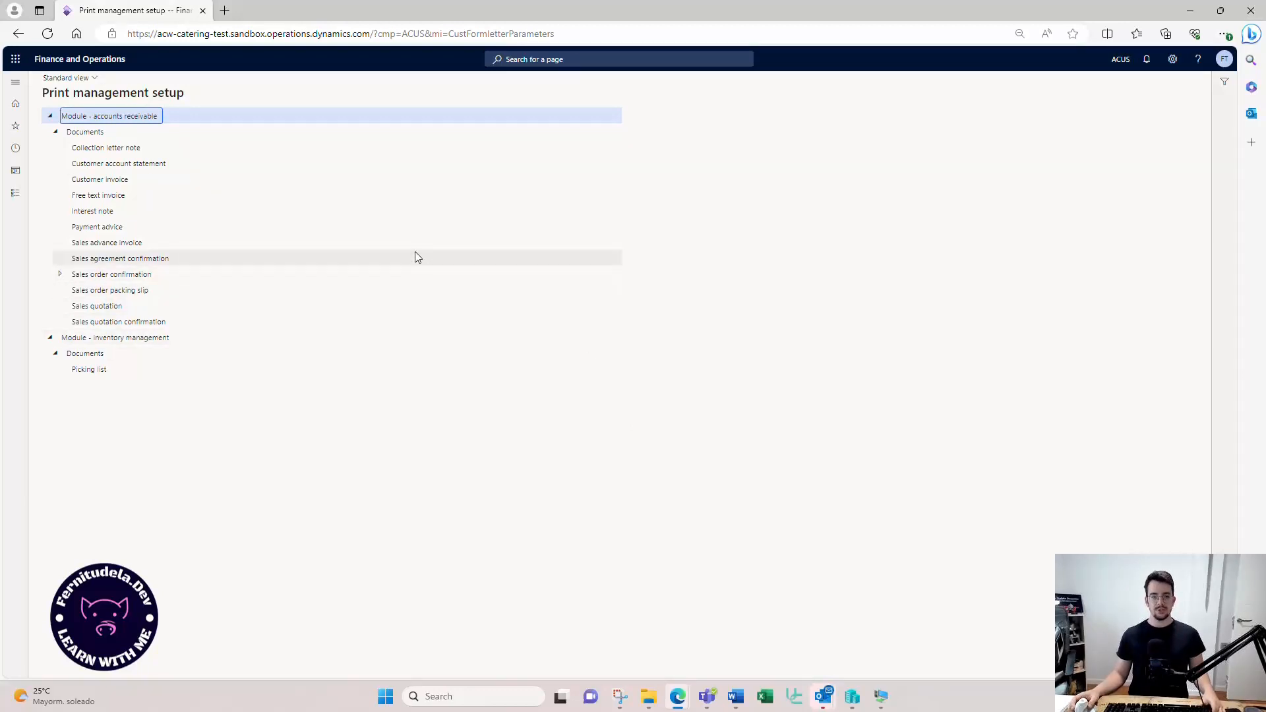
# Expand Sales order confirmation, select Original <Default>, and view its named destination details.
pyautogui.click(59, 274)
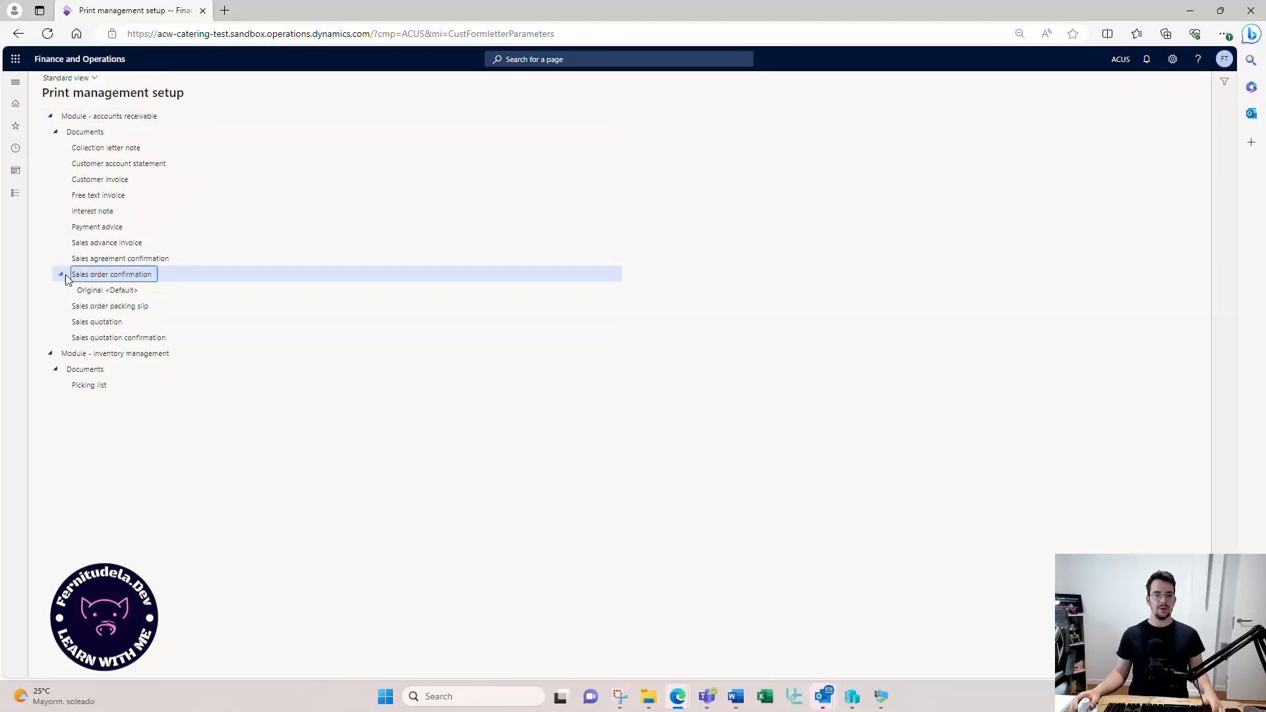
pyautogui.click(107, 290)
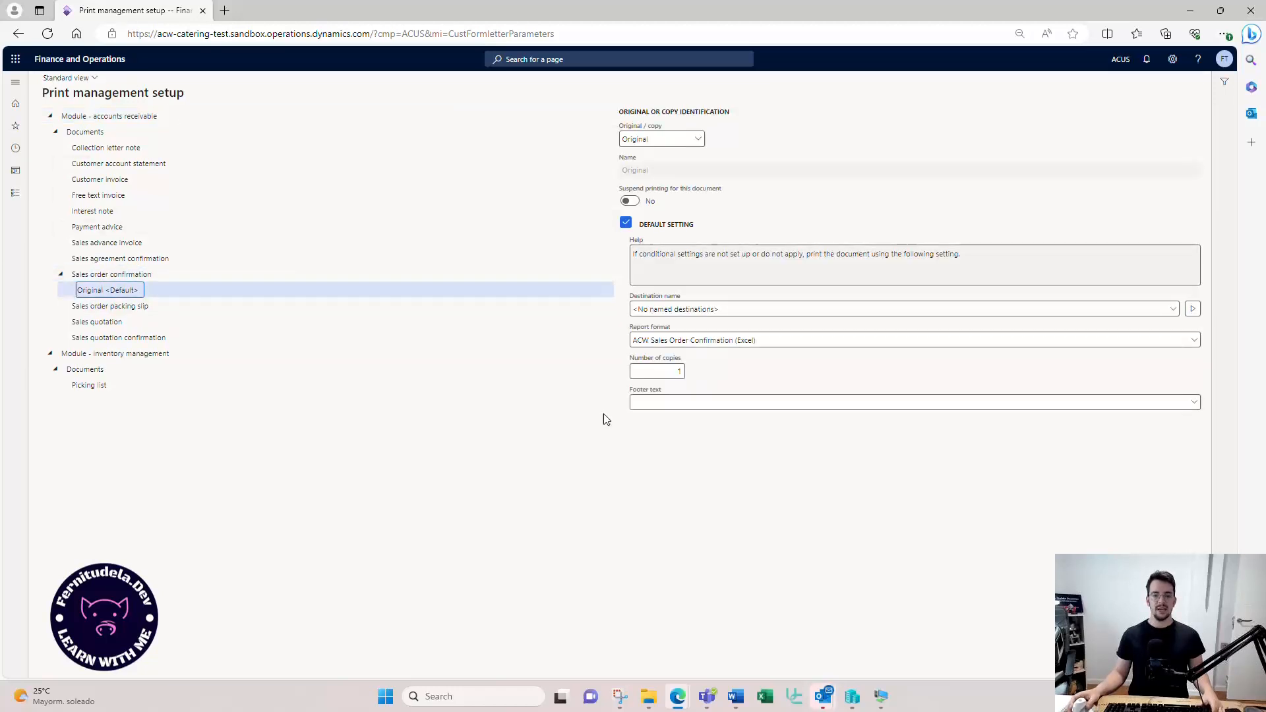
pyautogui.moveTo(805, 503)
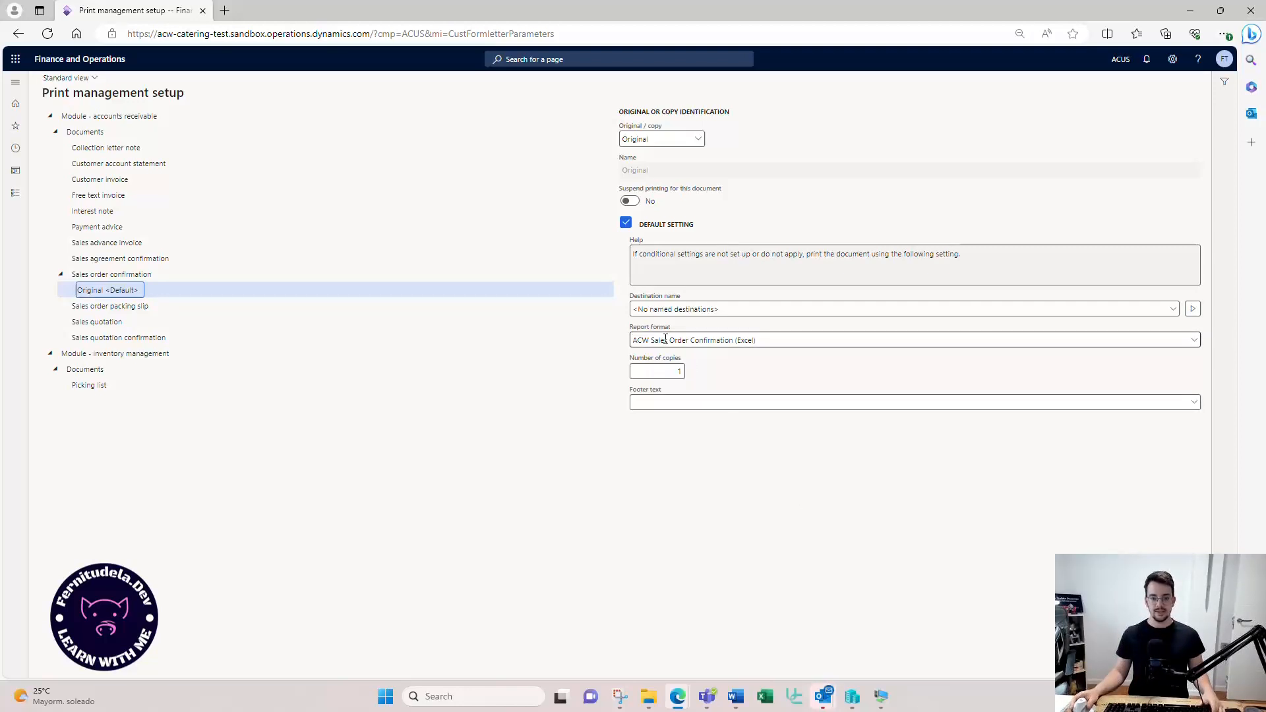
pyautogui.moveTo(708, 339)
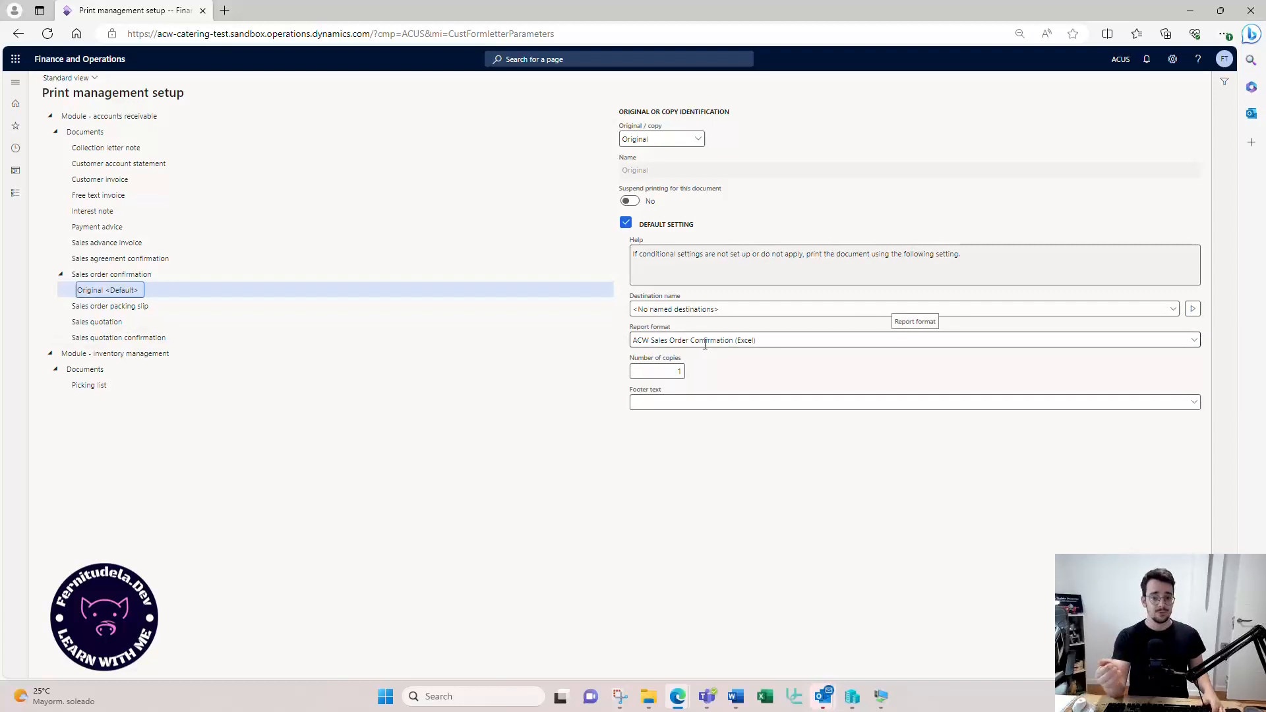
pyautogui.moveTo(680, 315)
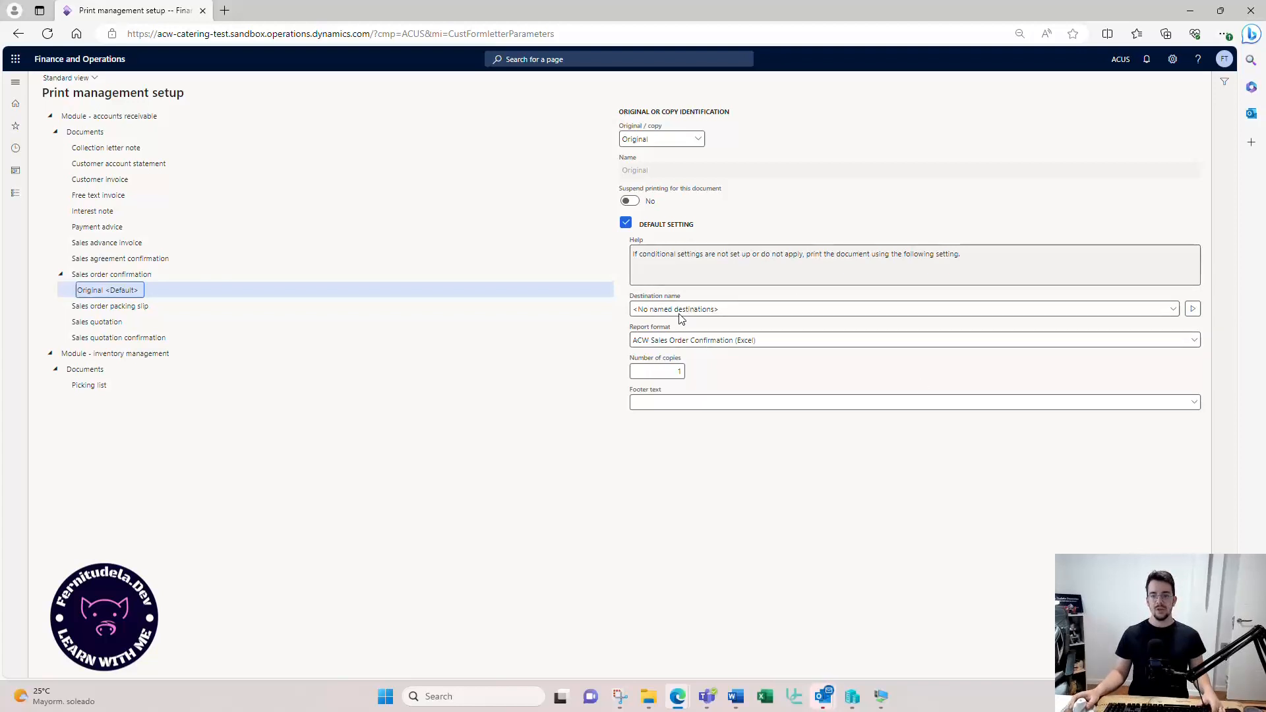
pyautogui.moveTo(1177, 355)
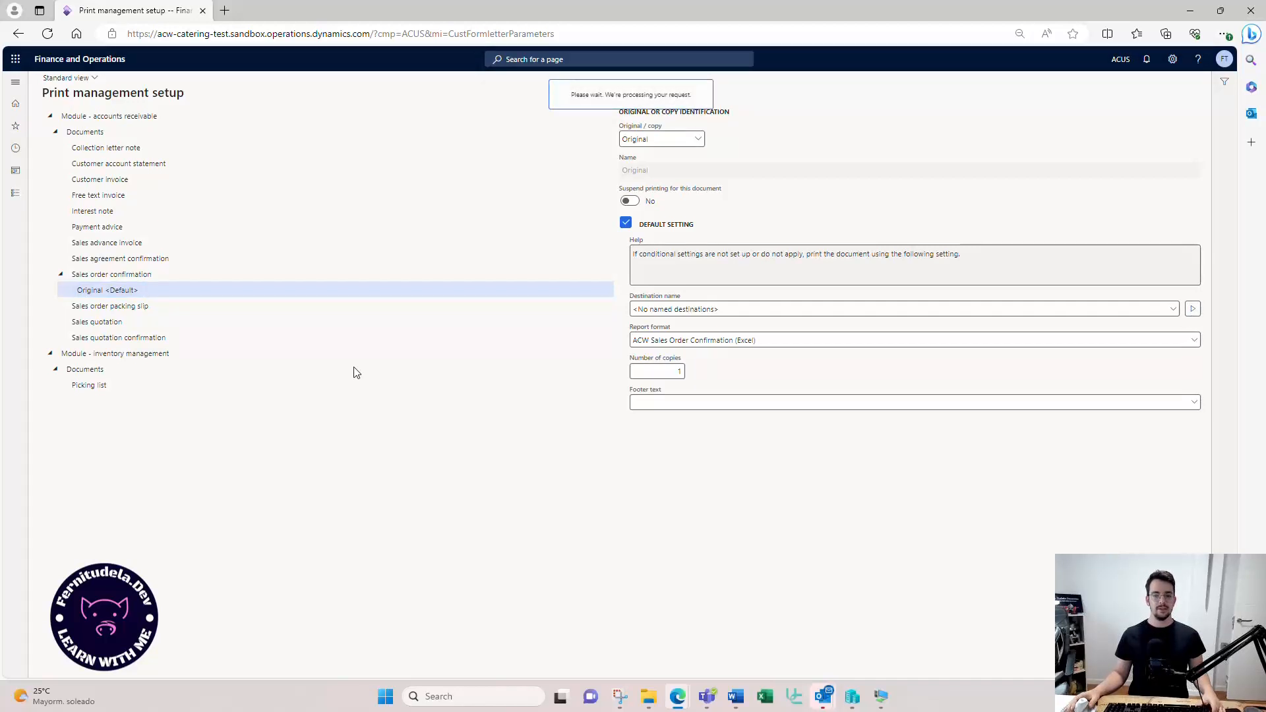
pyautogui.click(1192, 309)
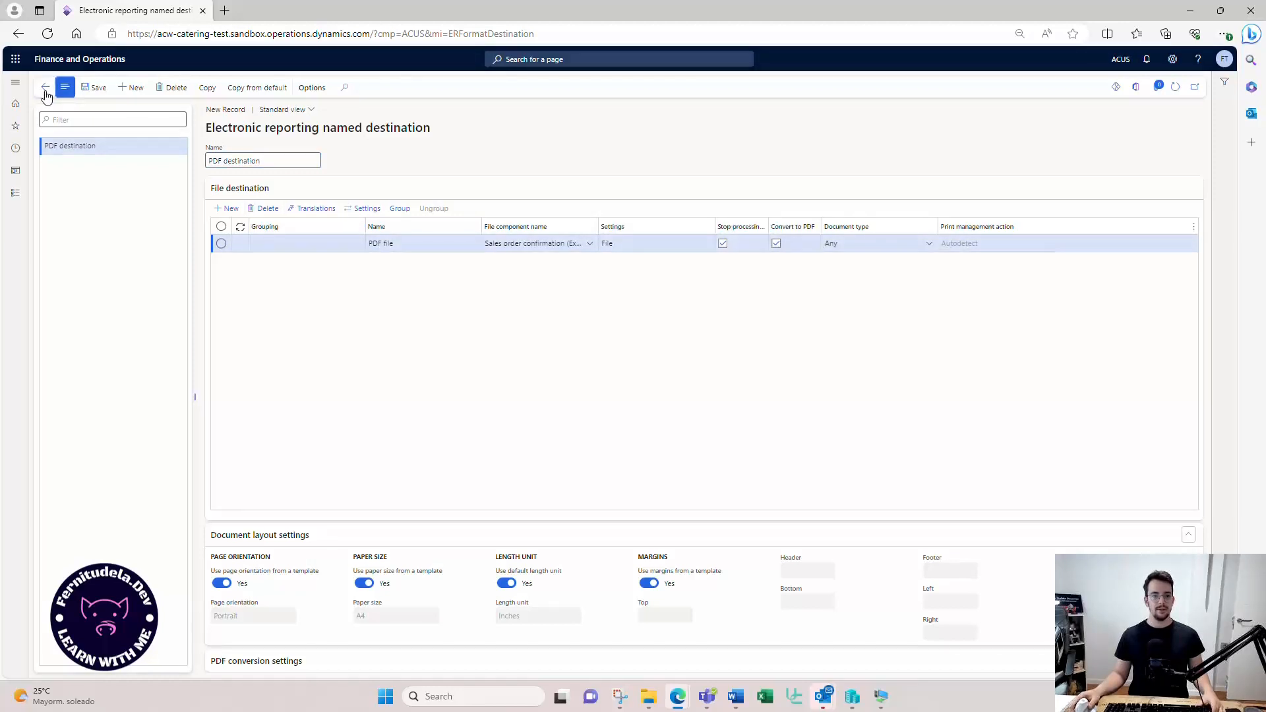
# Set the original Sales order confirmation's Destination name to PDF destination.
pyautogui.click(46, 87)
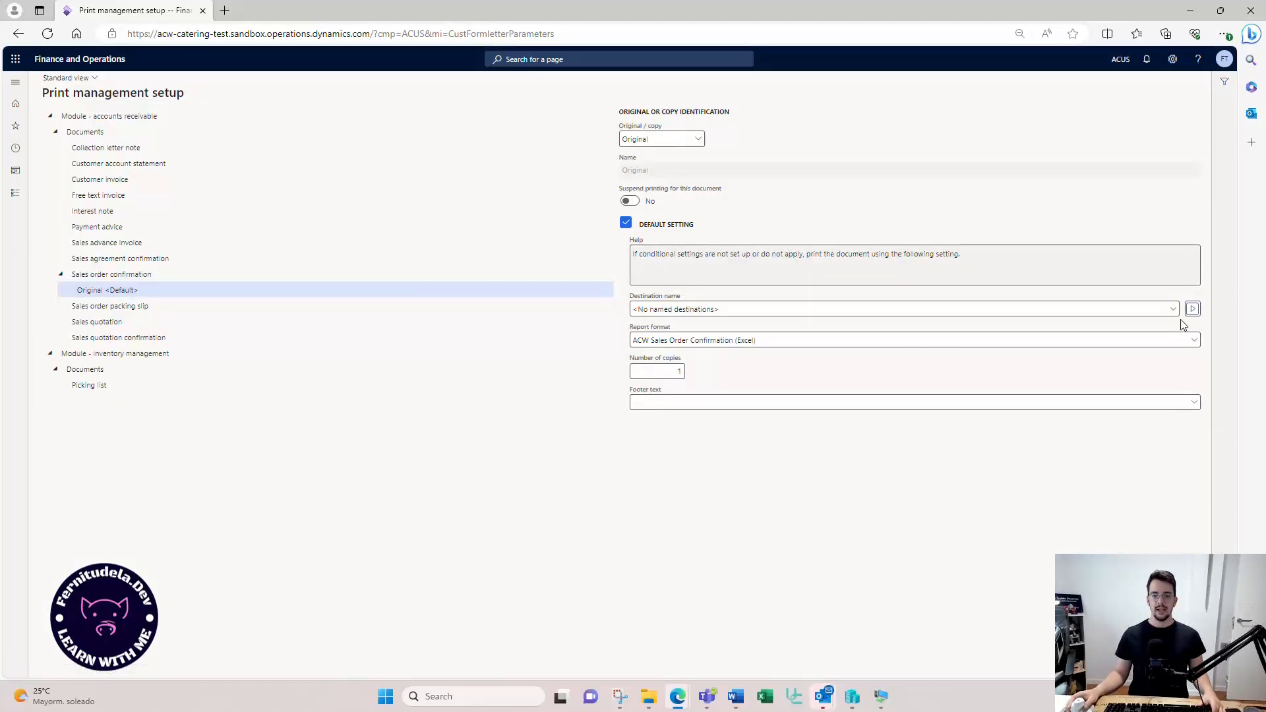
pyautogui.click(1171, 308)
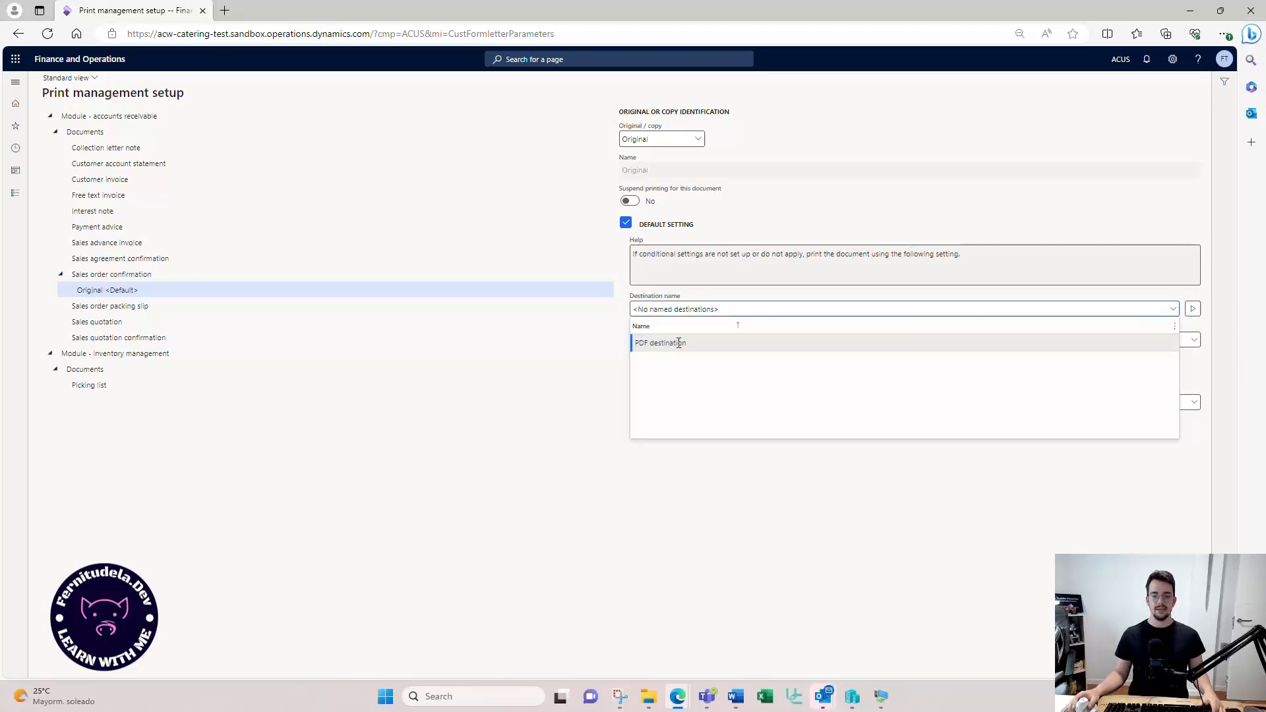
pyautogui.click(659, 342)
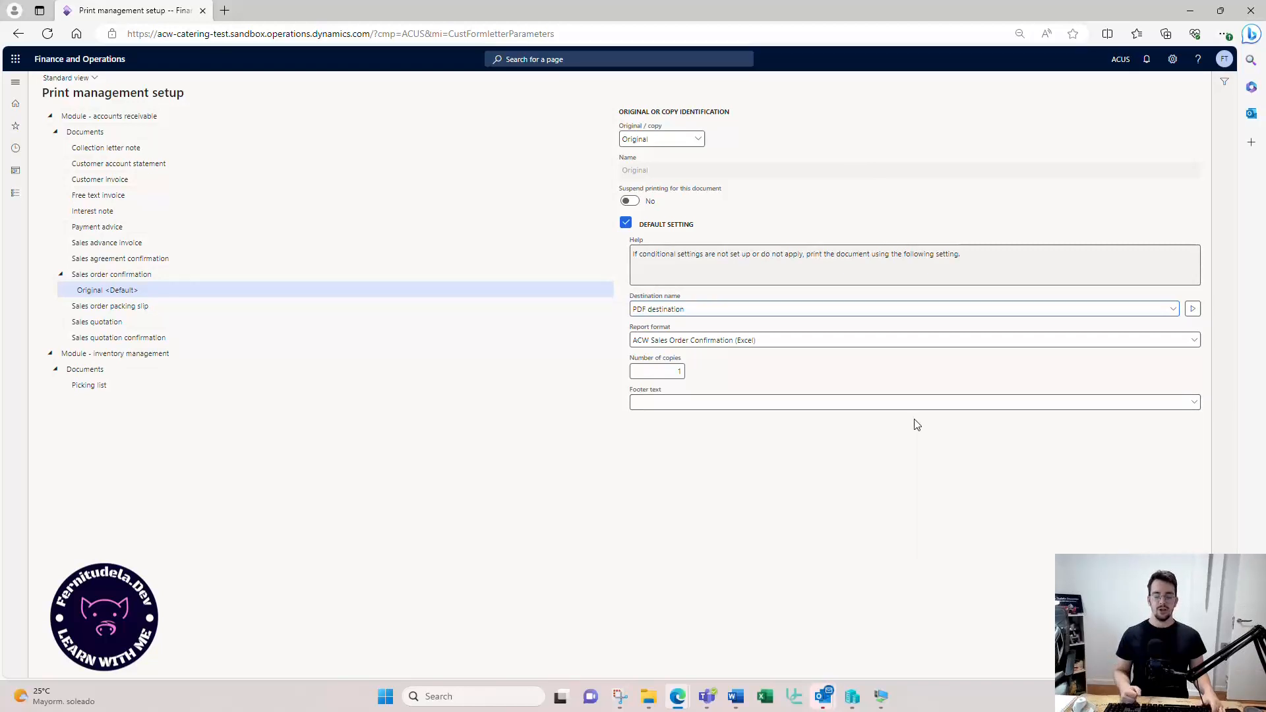
pyautogui.moveTo(1053, 323)
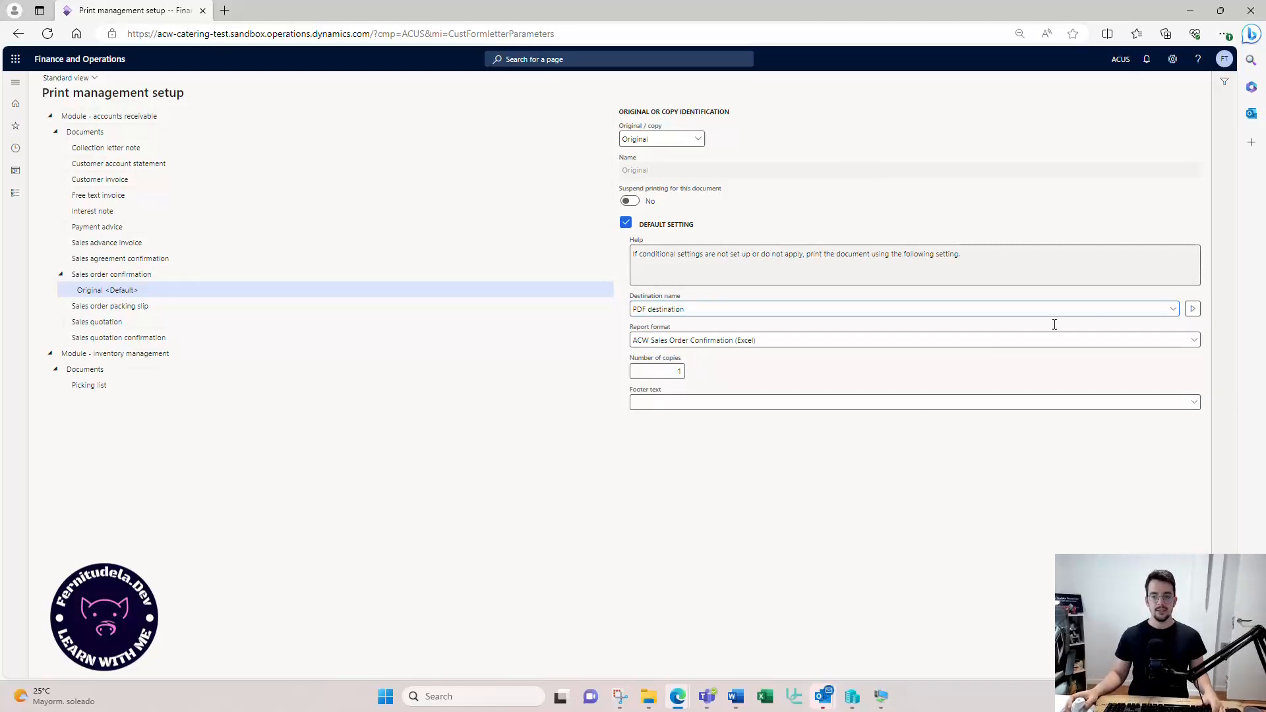
pyautogui.moveTo(879, 294)
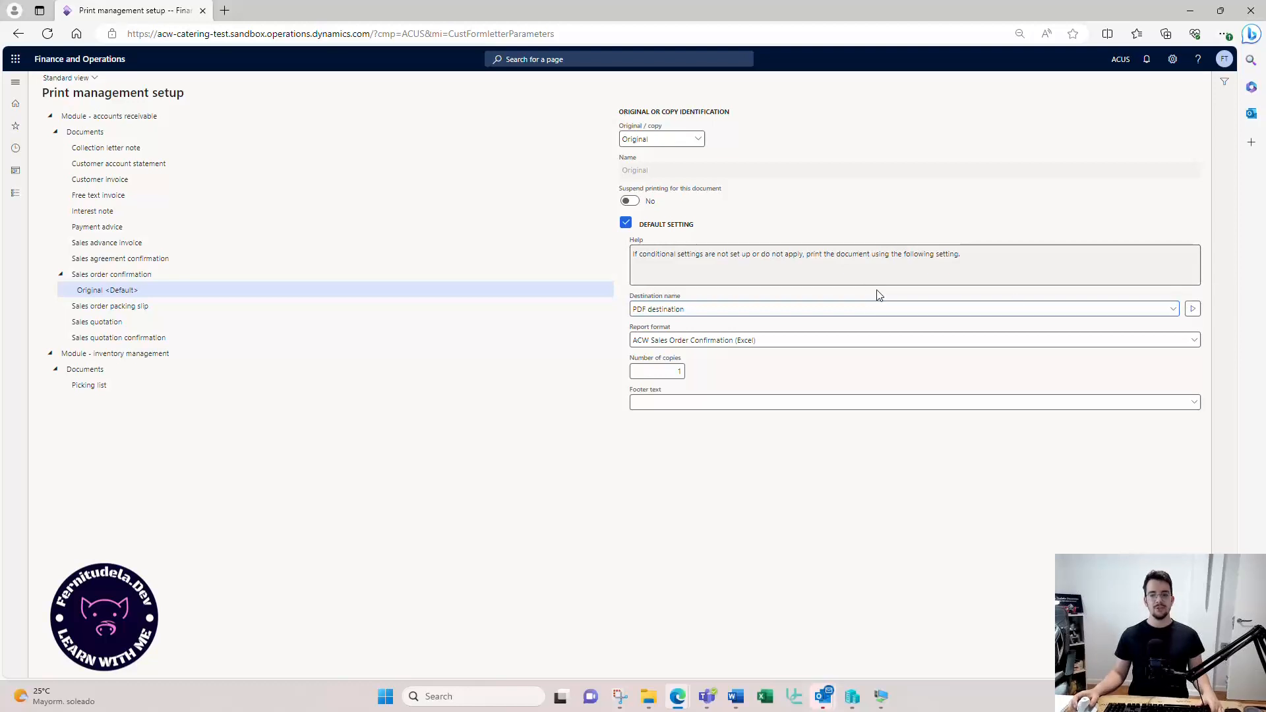
pyautogui.moveTo(1104, 284)
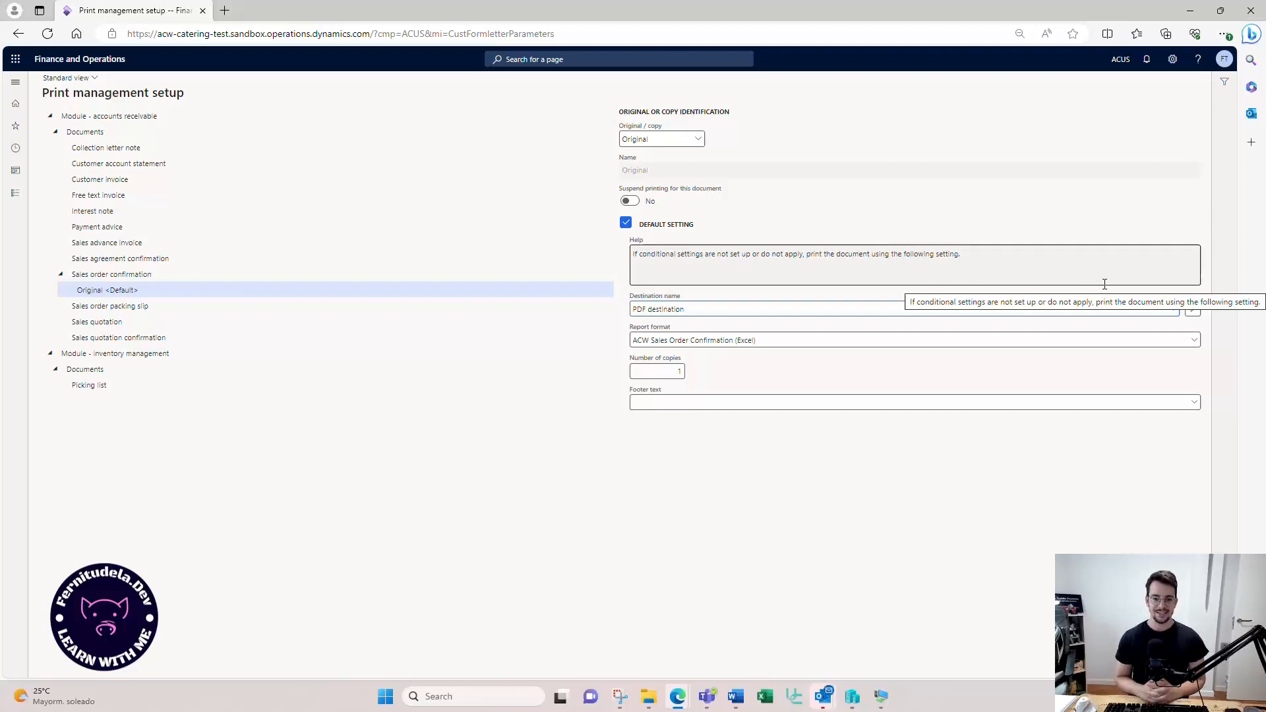
pyautogui.moveTo(900, 91)
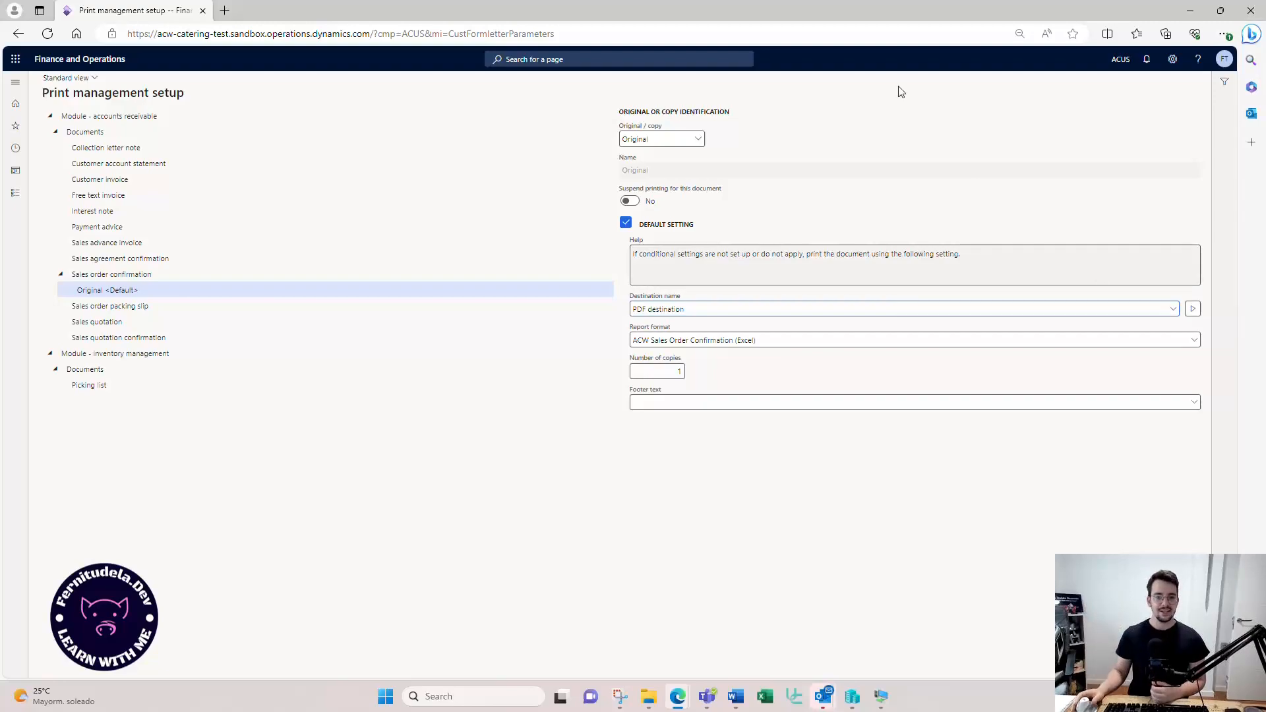